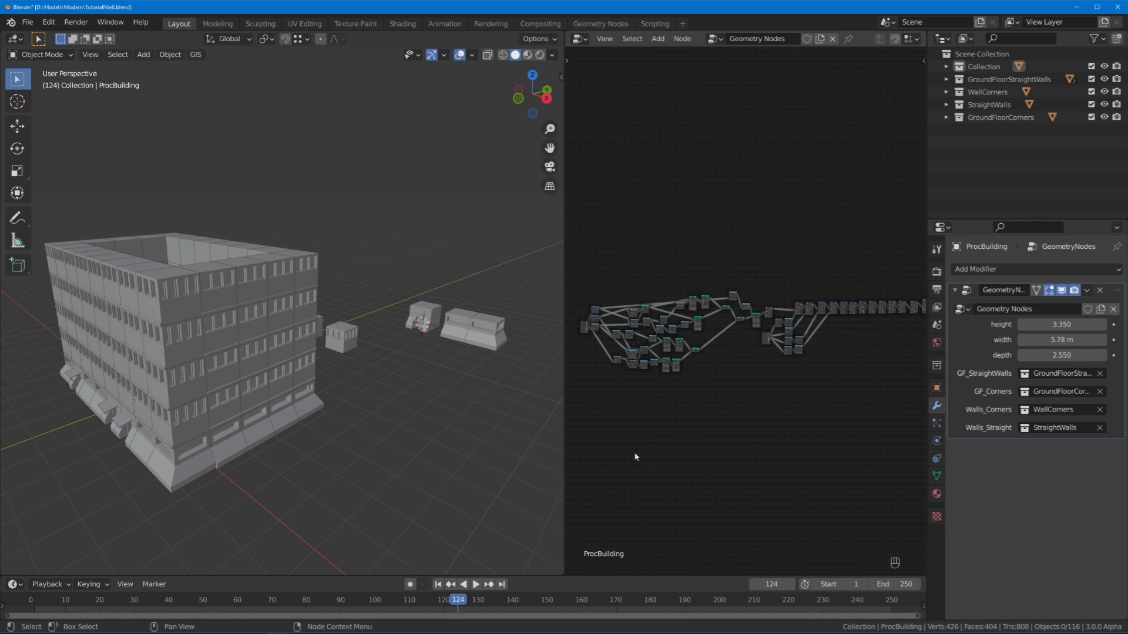
pyautogui.moveTo(405, 450)
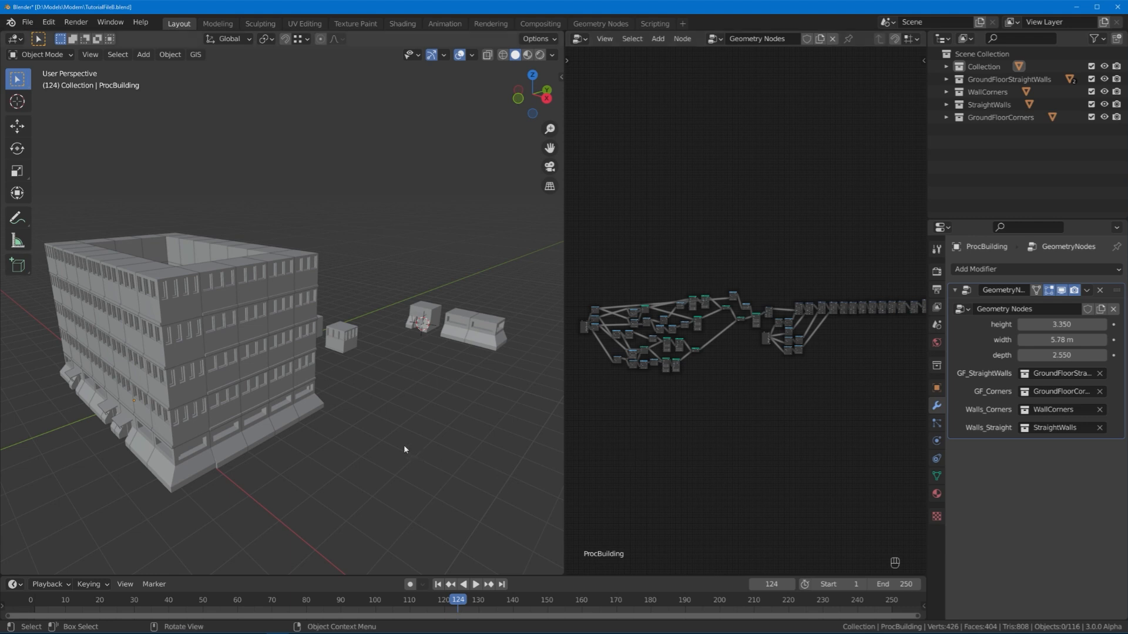
pyautogui.moveTo(203, 439)
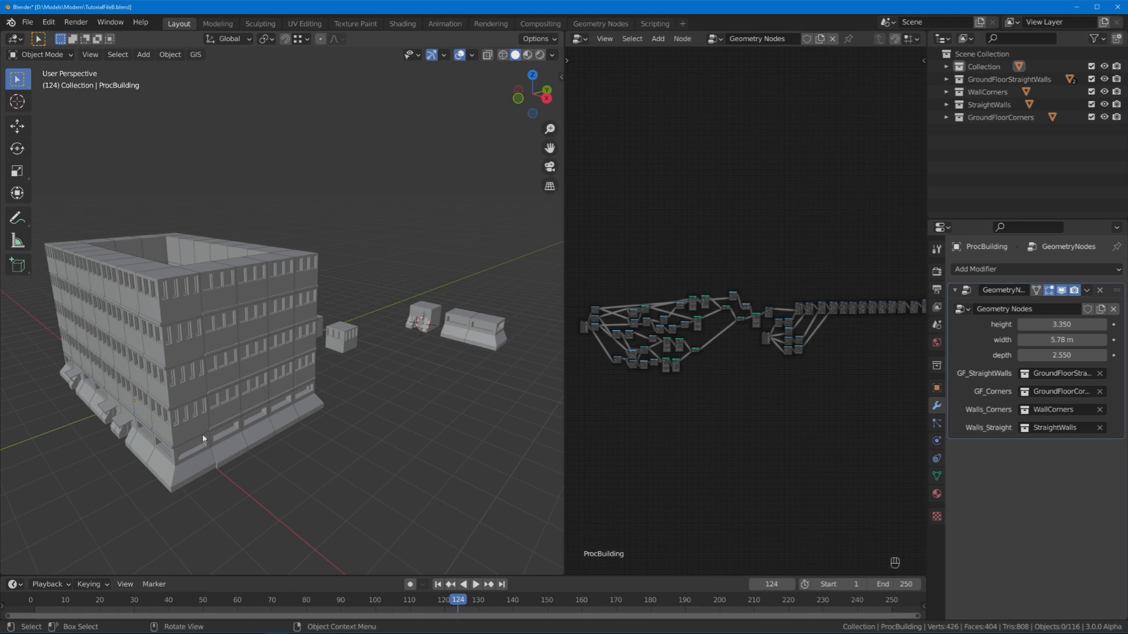
pyautogui.moveTo(154, 343)
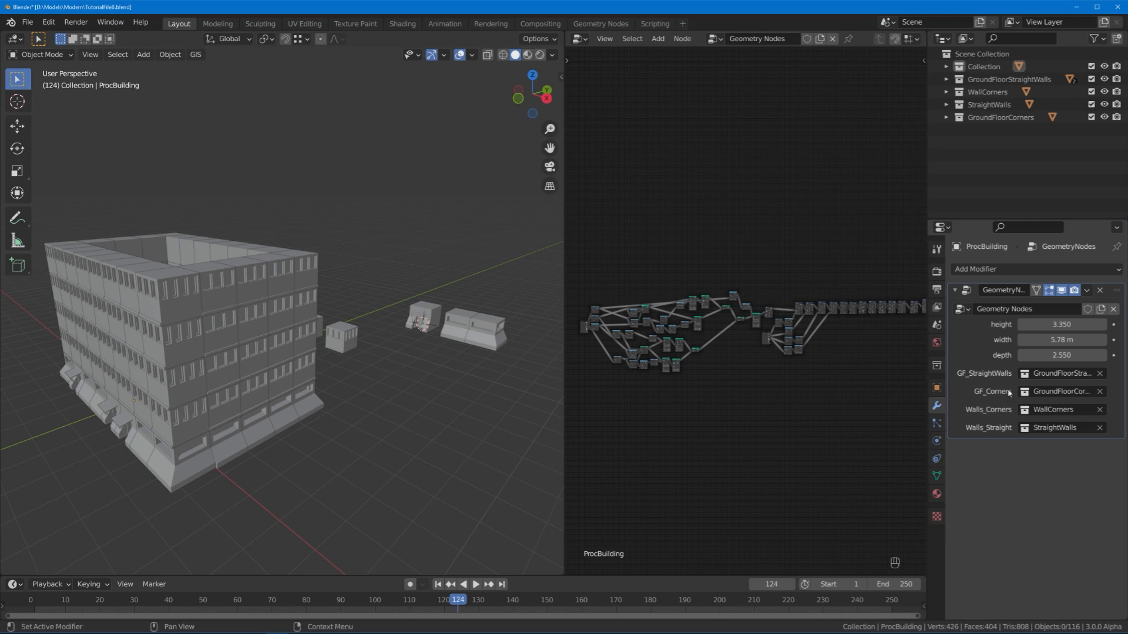
# - Check the building's transform and modifier inputs, then group the row of nodes into one node group
pyautogui.click(468, 327)
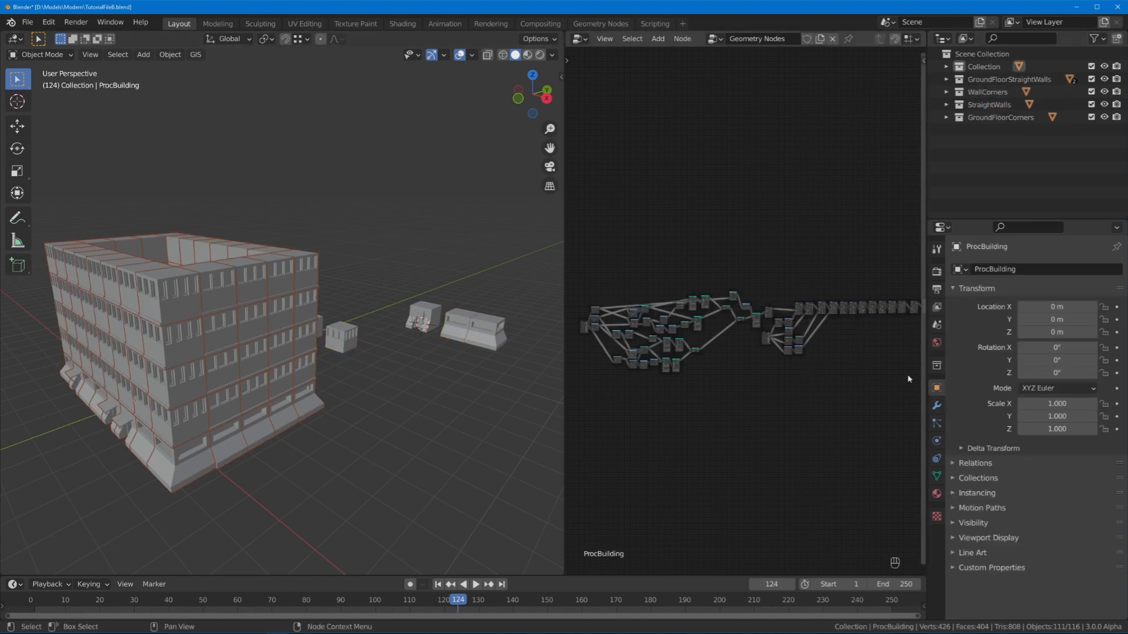
pyautogui.click(936, 404)
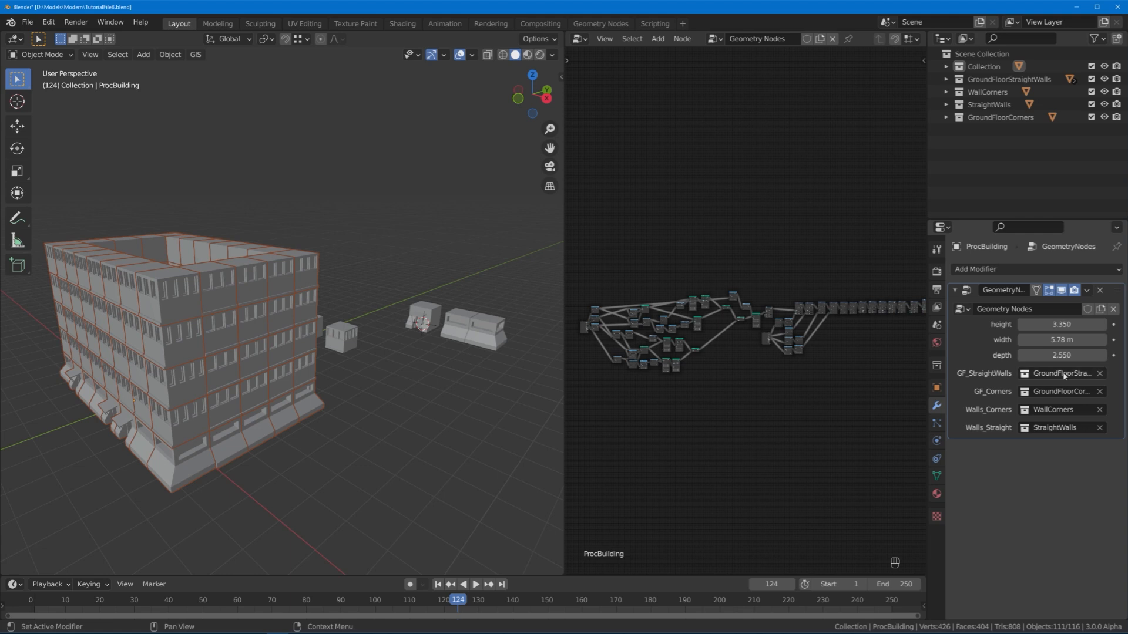
pyautogui.scroll(-3)
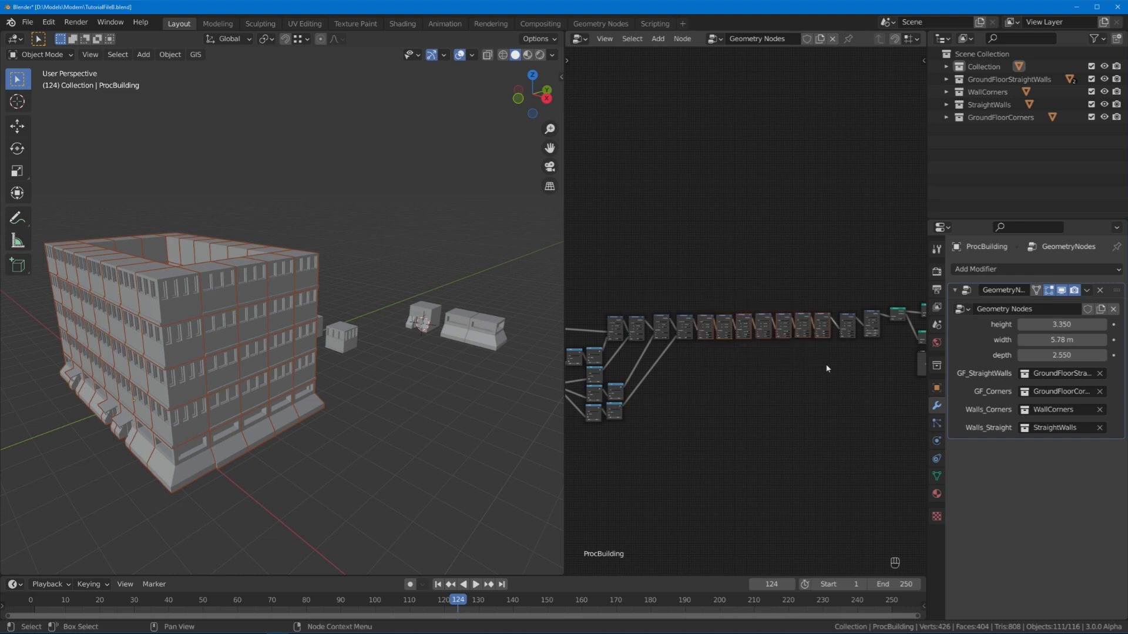
pyautogui.press('ctrl+g')
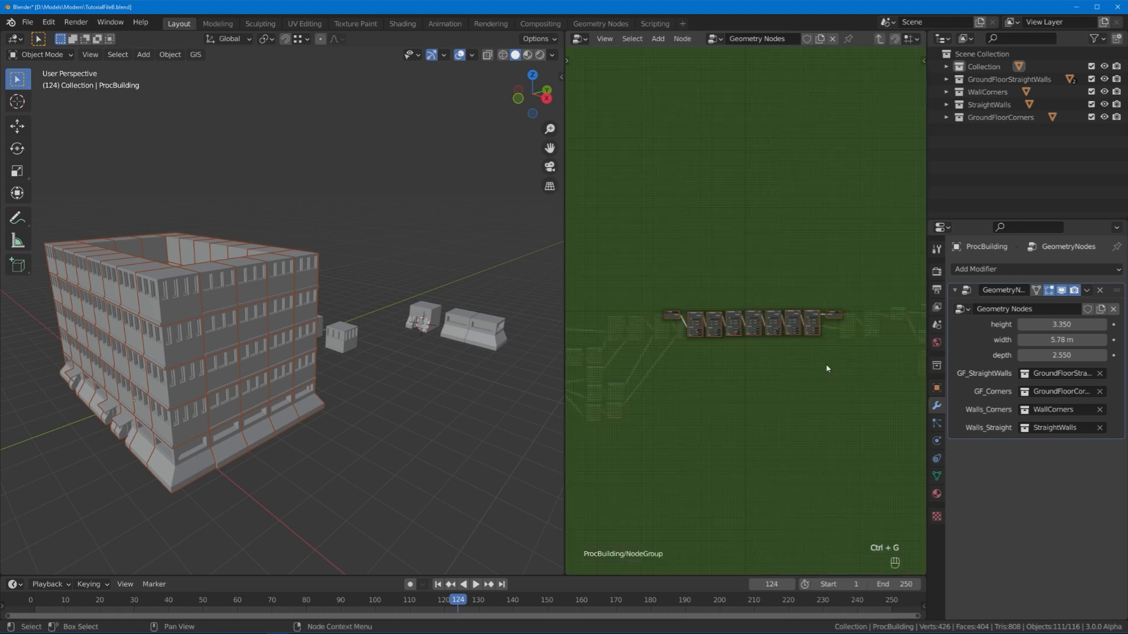
pyautogui.press('Tab')
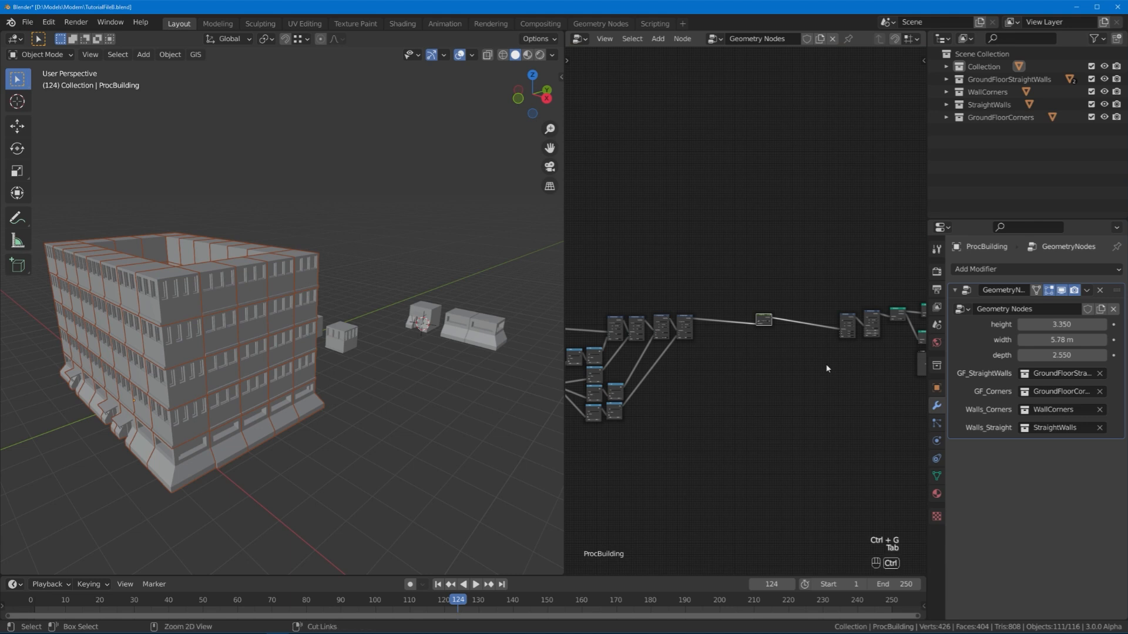
pyautogui.press('ctrl+z')
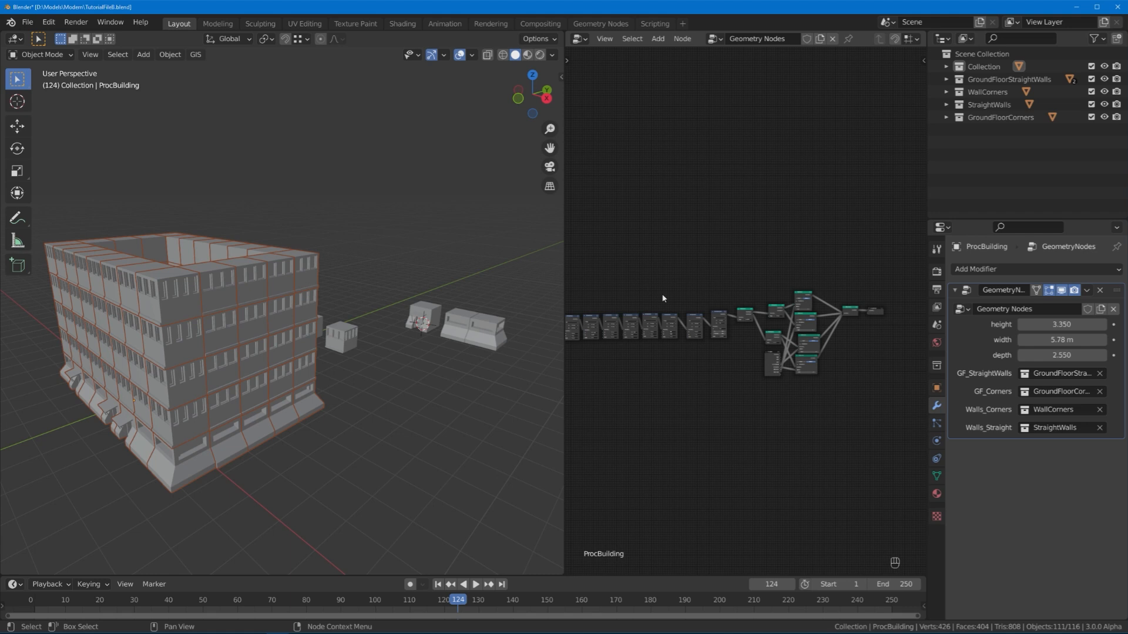
pyautogui.moveTo(641, 269)
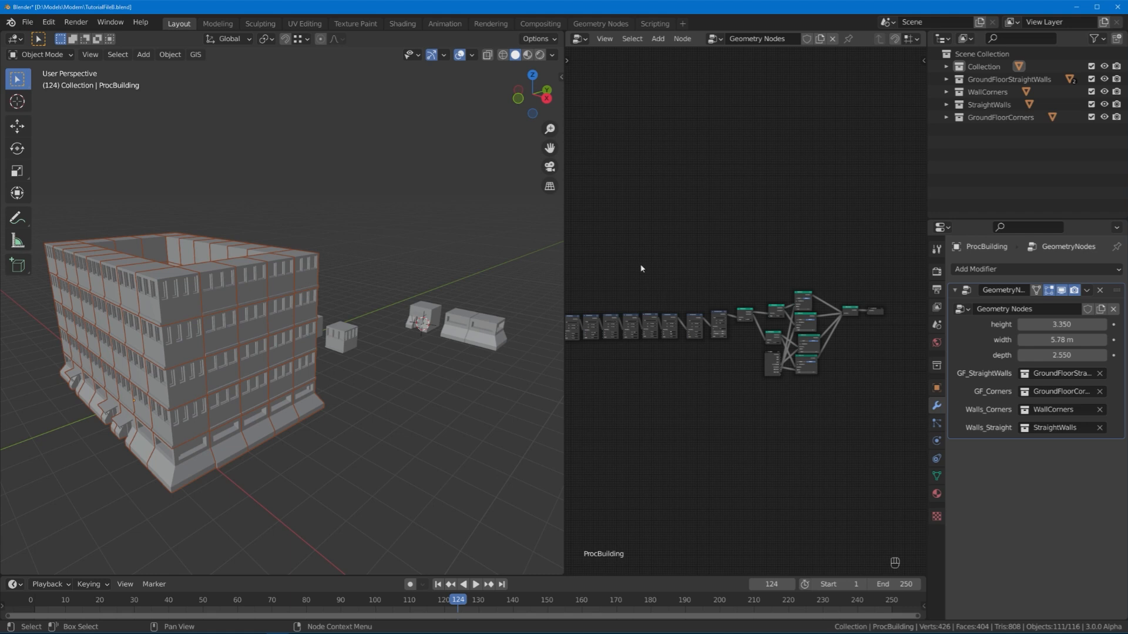
pyautogui.moveTo(724, 274)
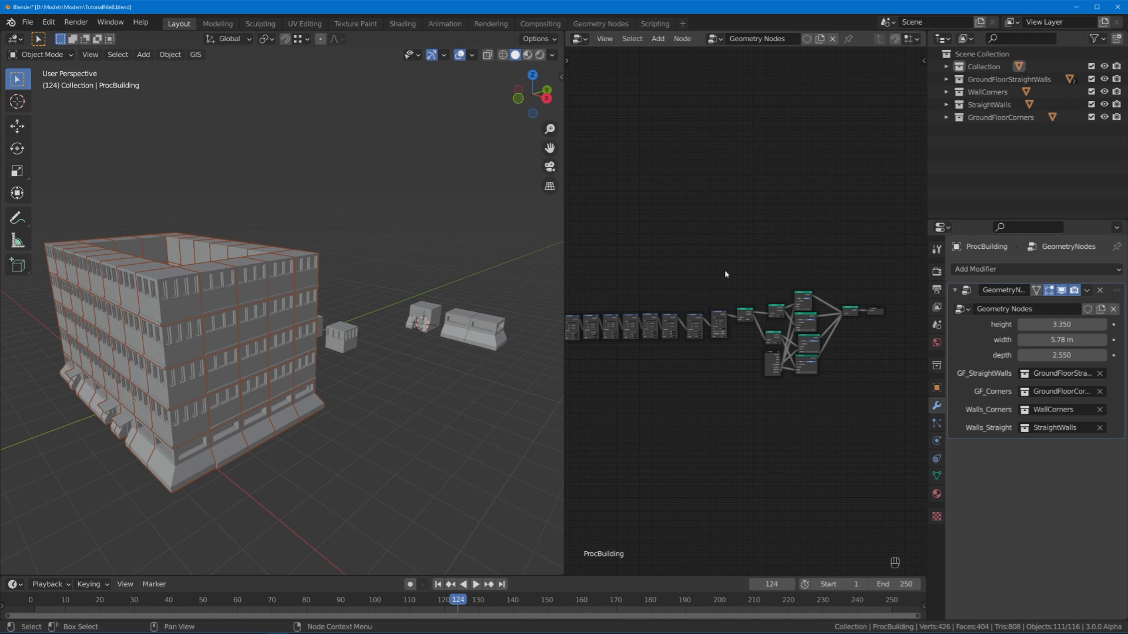
pyautogui.moveTo(687, 278)
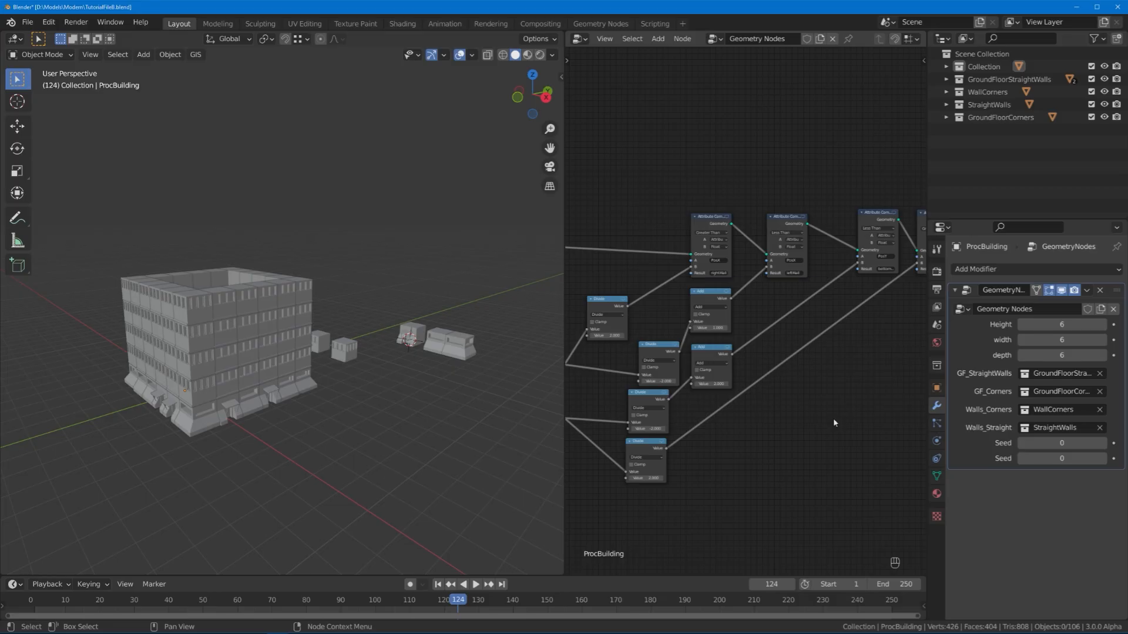
pyautogui.moveTo(825, 429)
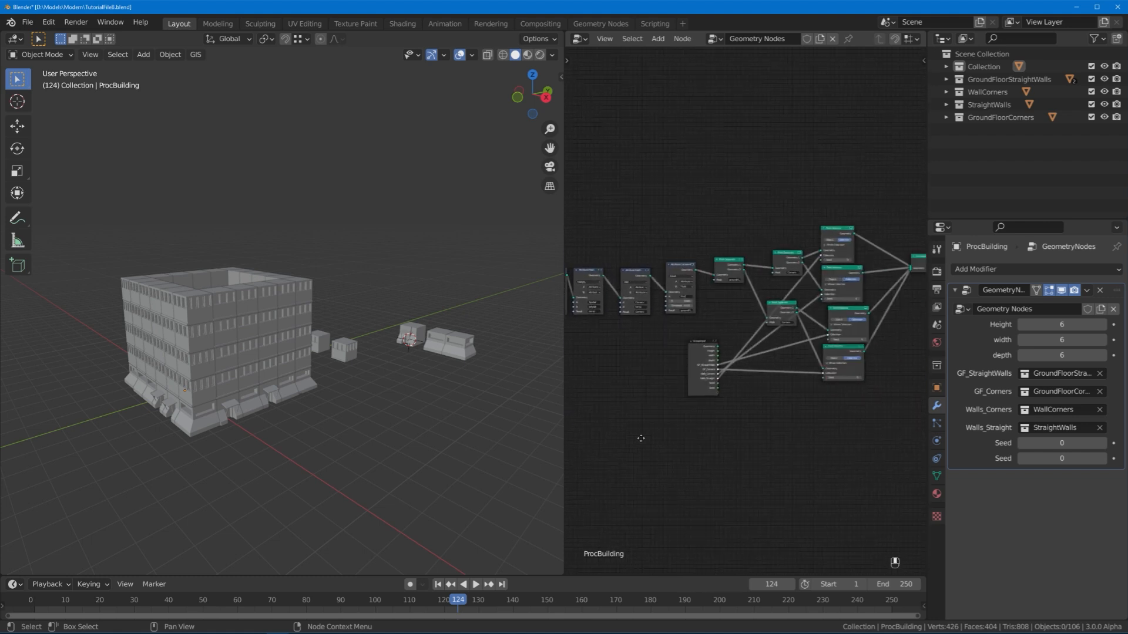
pyautogui.scroll(-3)
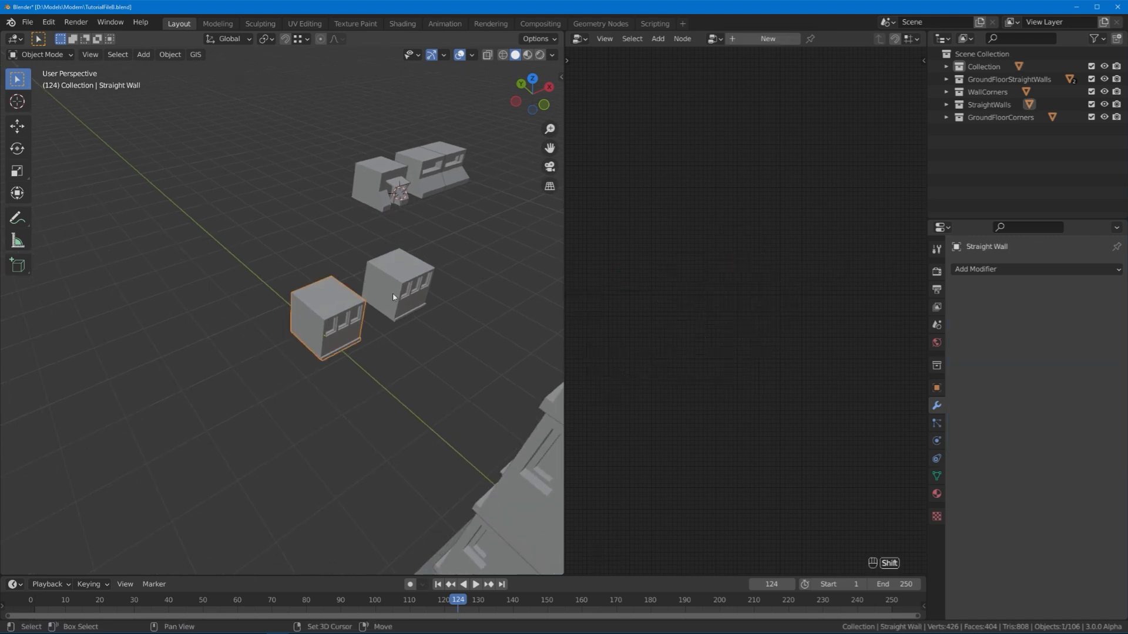
# - Duplicate the Straight Wall 2 m along X and lower its window's bottom faces toward the floor
pyautogui.press('shift+d')
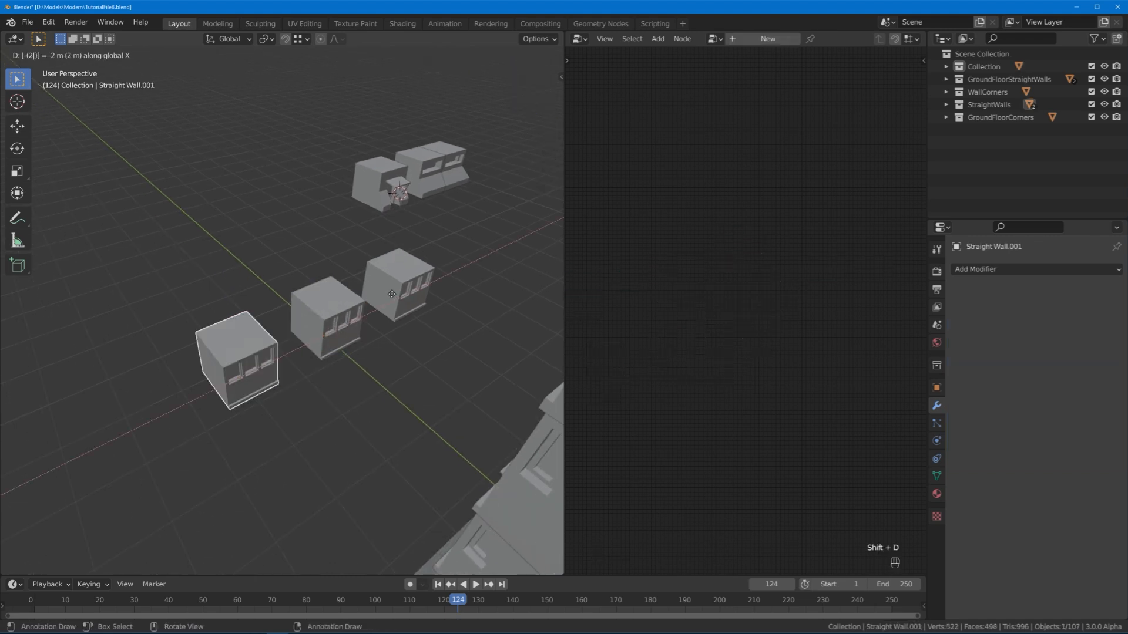
pyautogui.press('Tab')
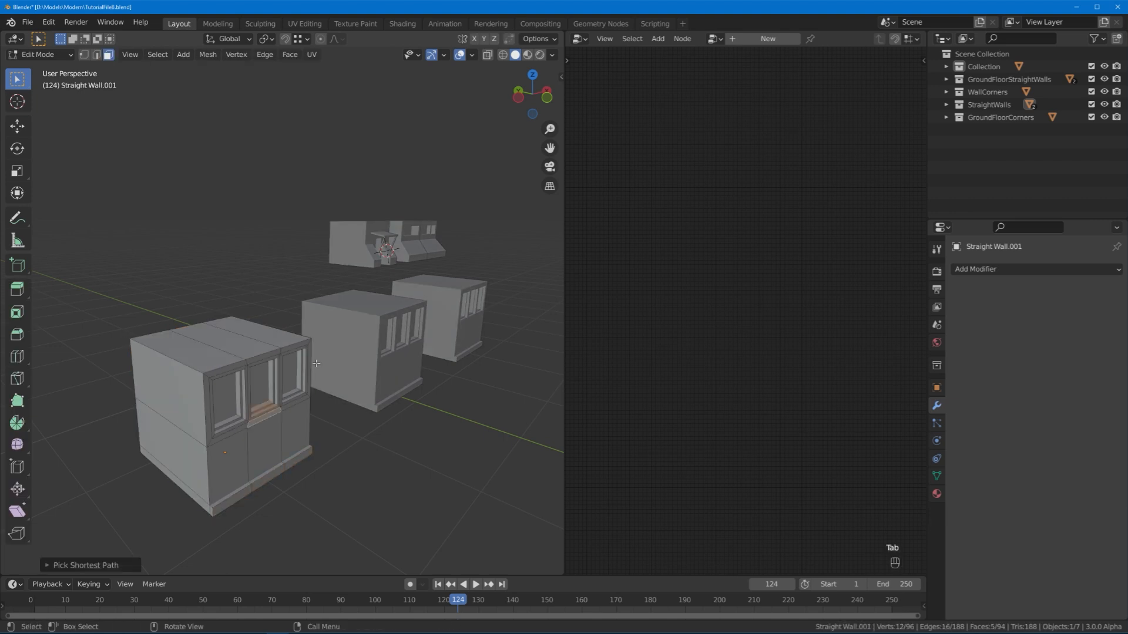
pyautogui.press('g')
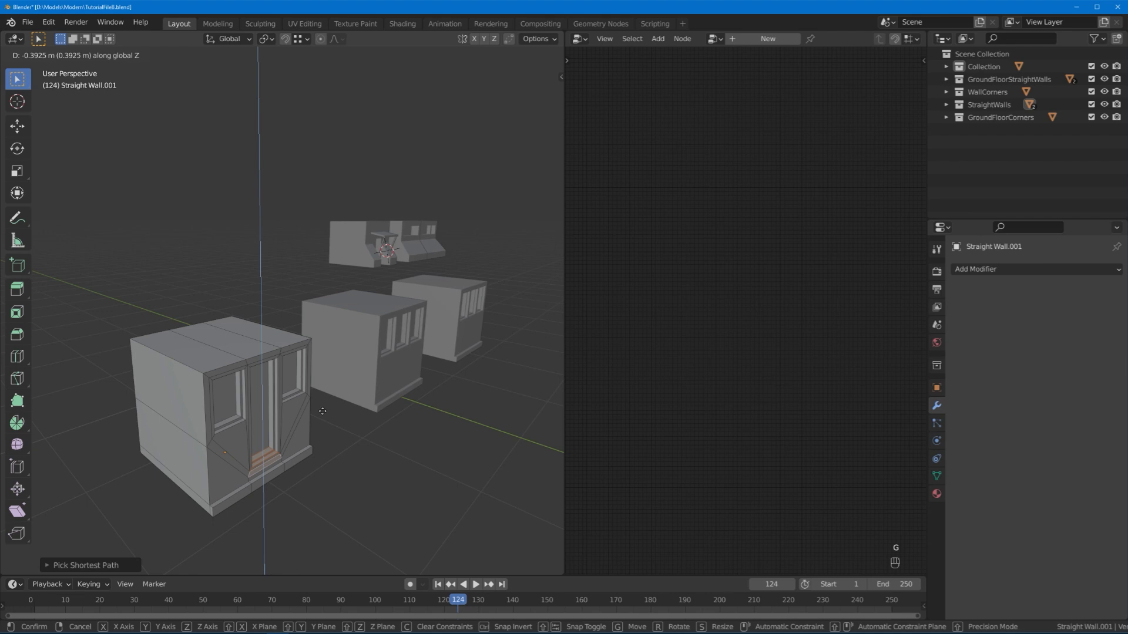
pyautogui.press('Tab')
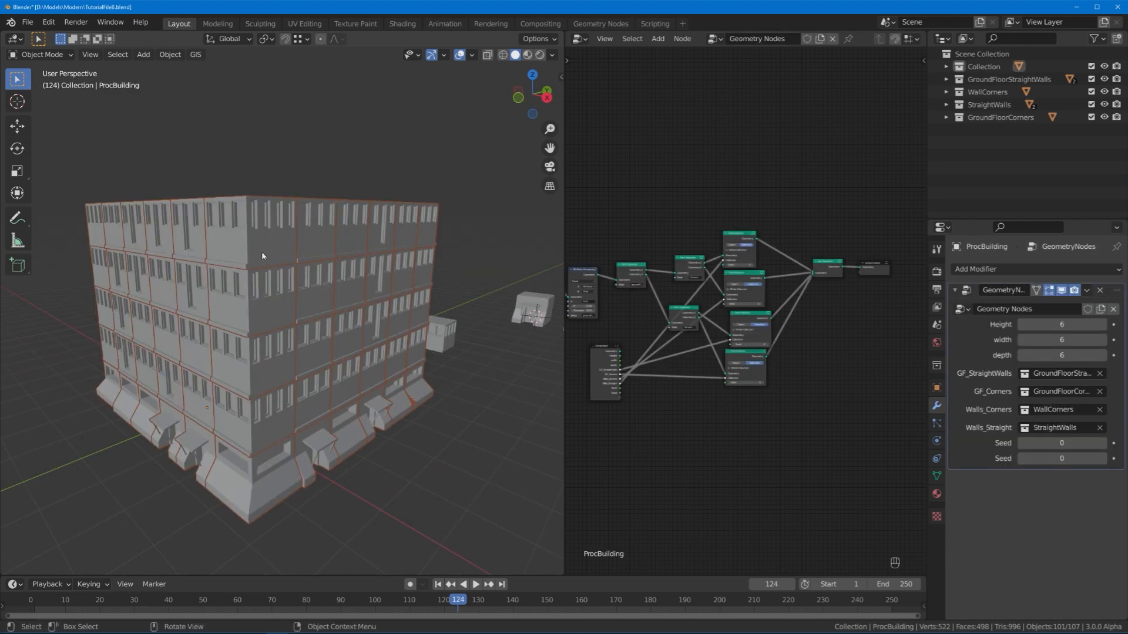
pyautogui.moveTo(423, 429)
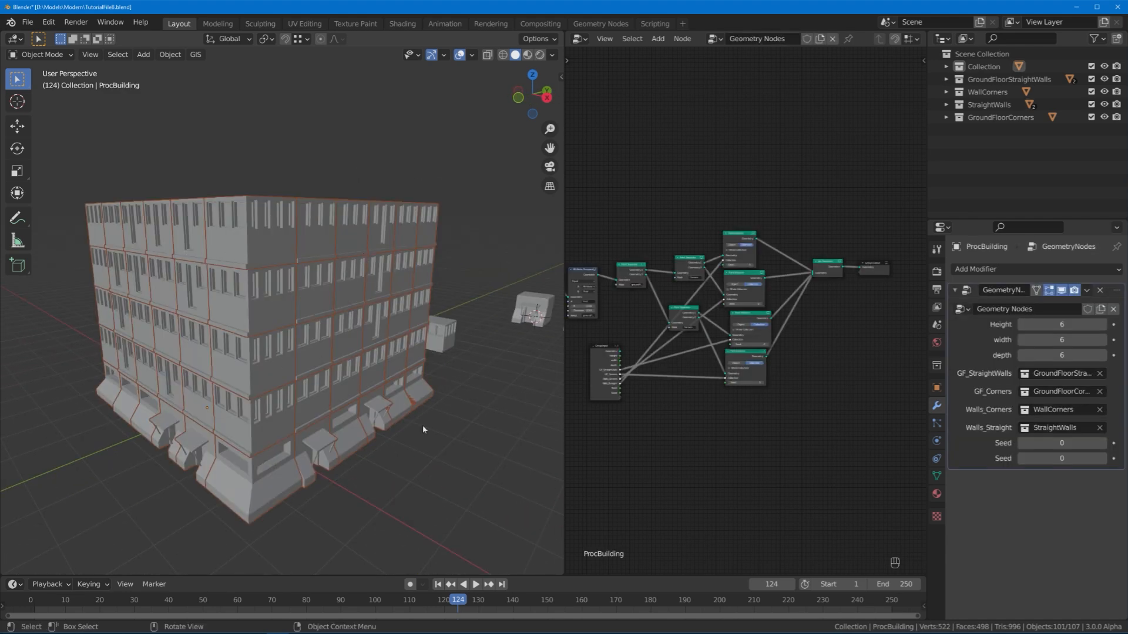
pyautogui.click(367, 389)
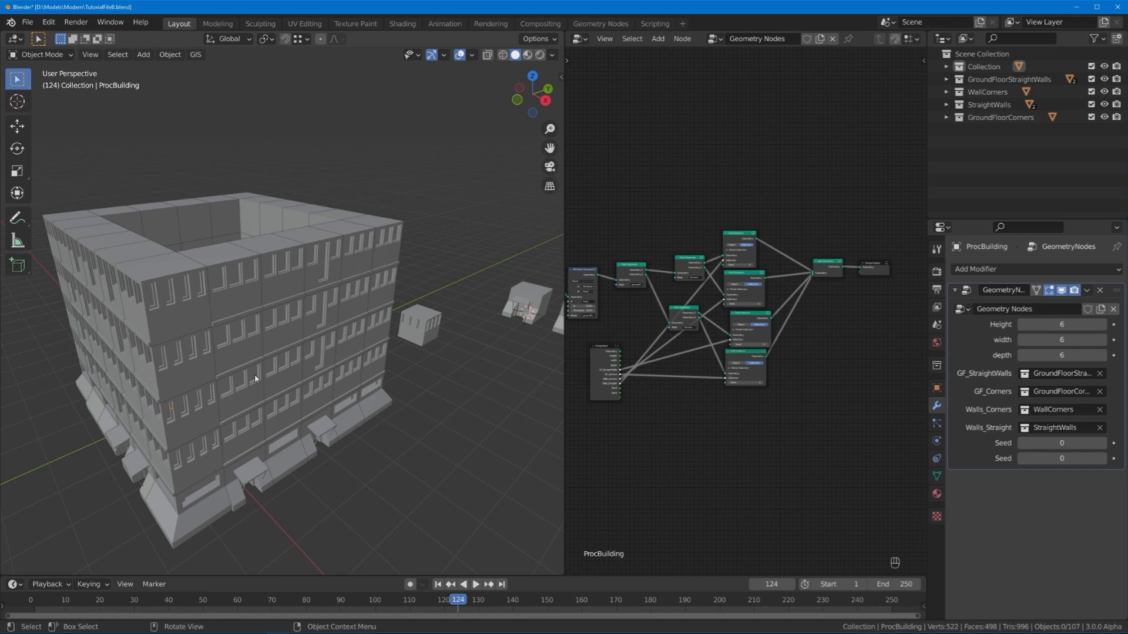
pyautogui.moveTo(358, 334)
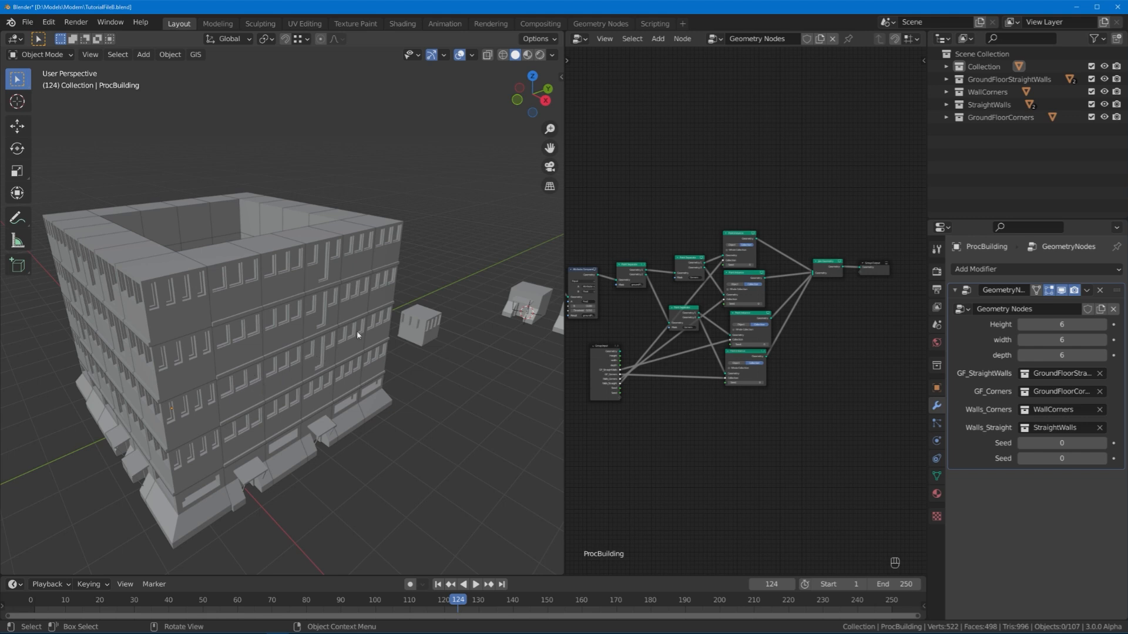
pyautogui.moveTo(189, 297)
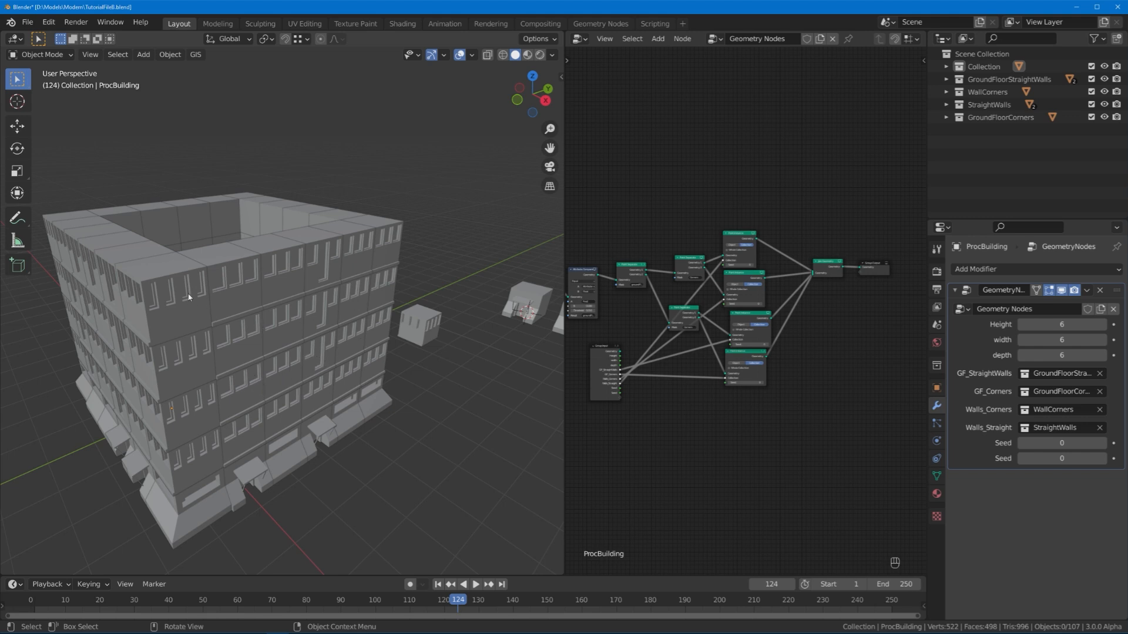
pyautogui.moveTo(159, 310)
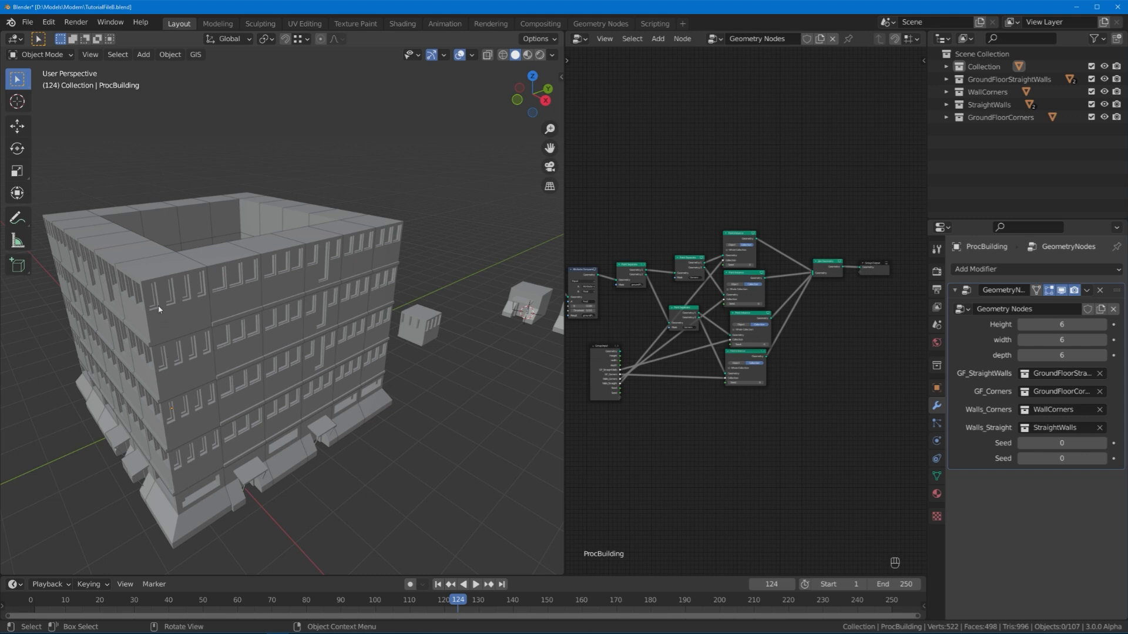
pyautogui.moveTo(179, 291)
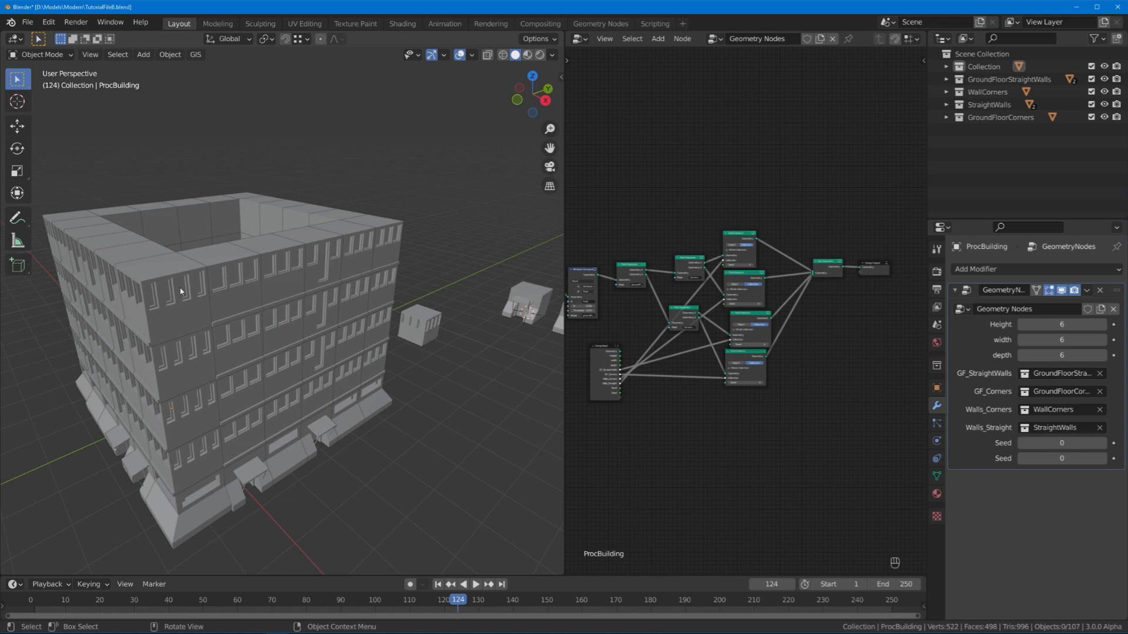
pyautogui.moveTo(177, 516)
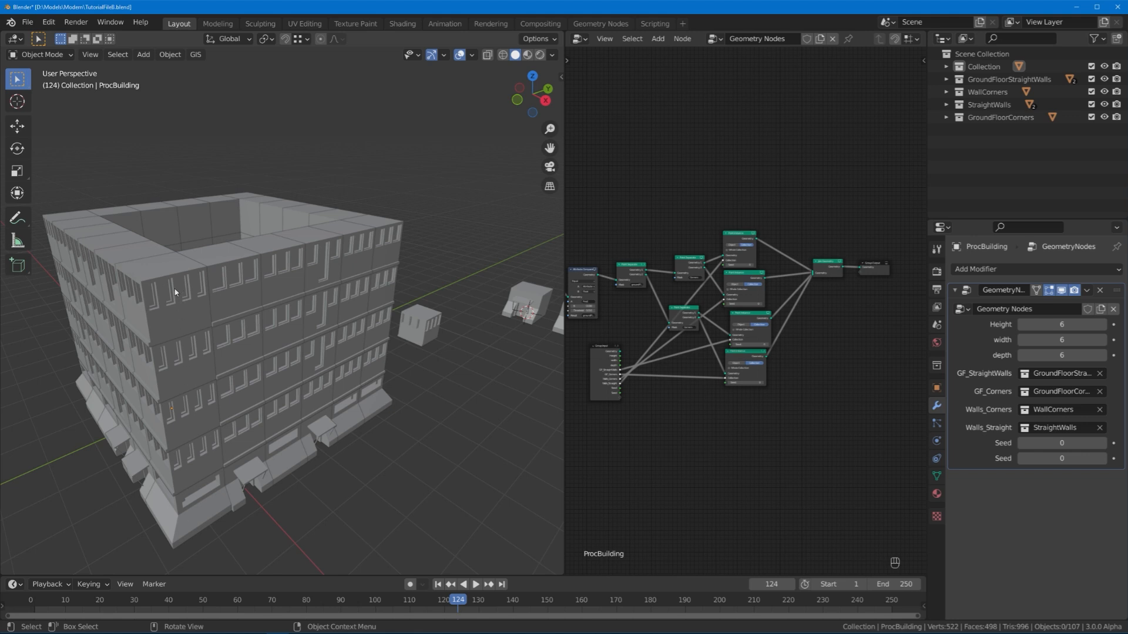
pyautogui.moveTo(171, 300)
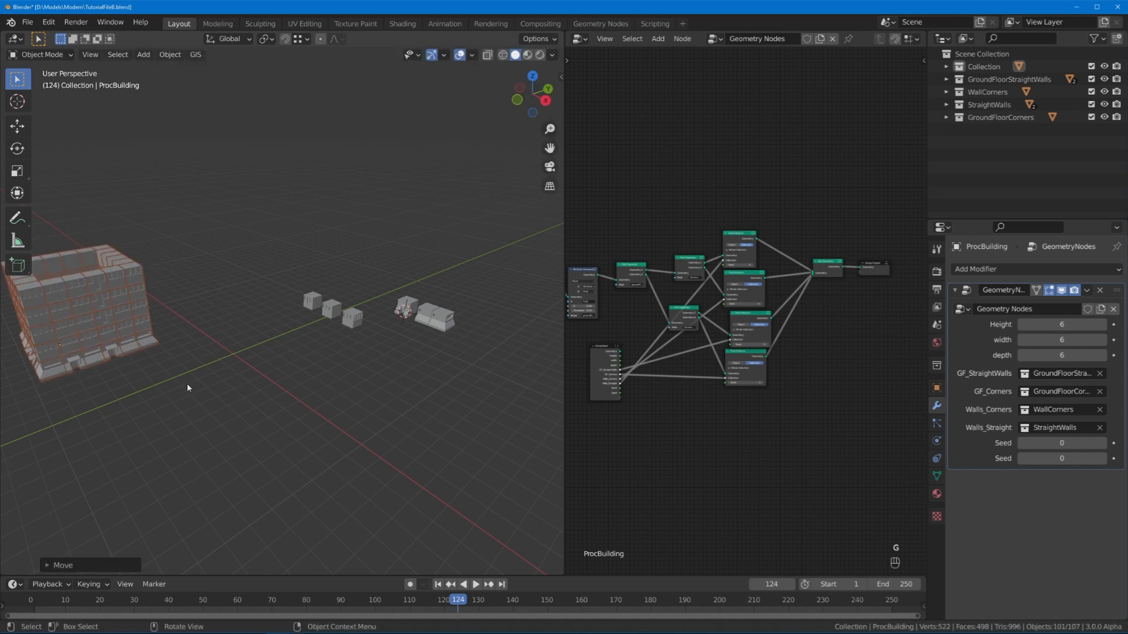
pyautogui.moveTo(289, 324)
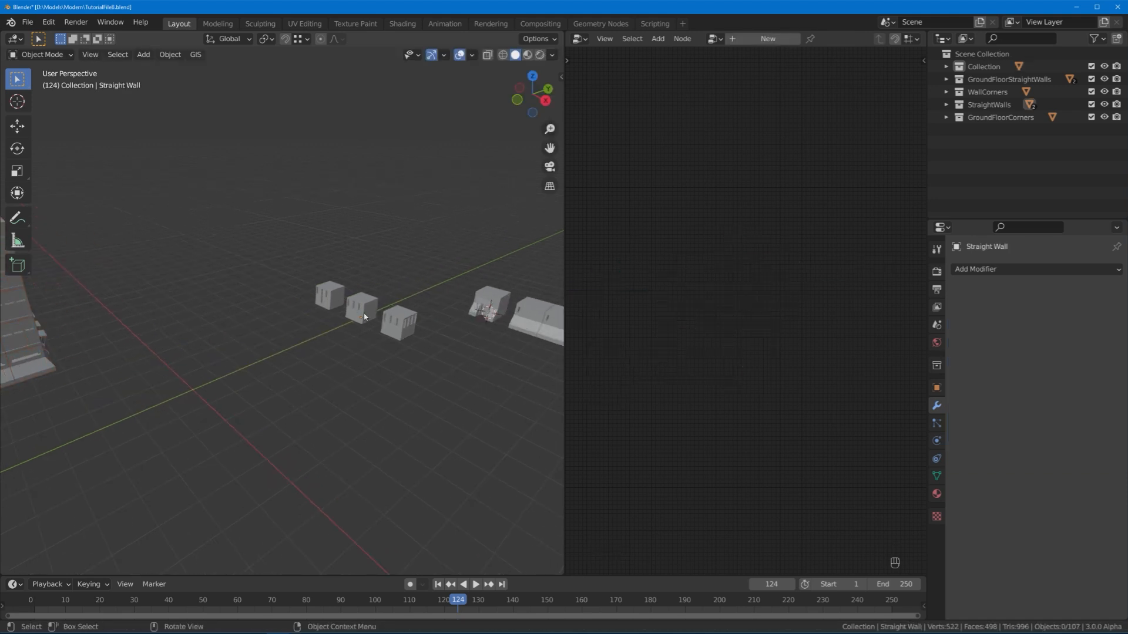
# - Select the Straight Wall module object in the viewport
pyautogui.click(361, 308)
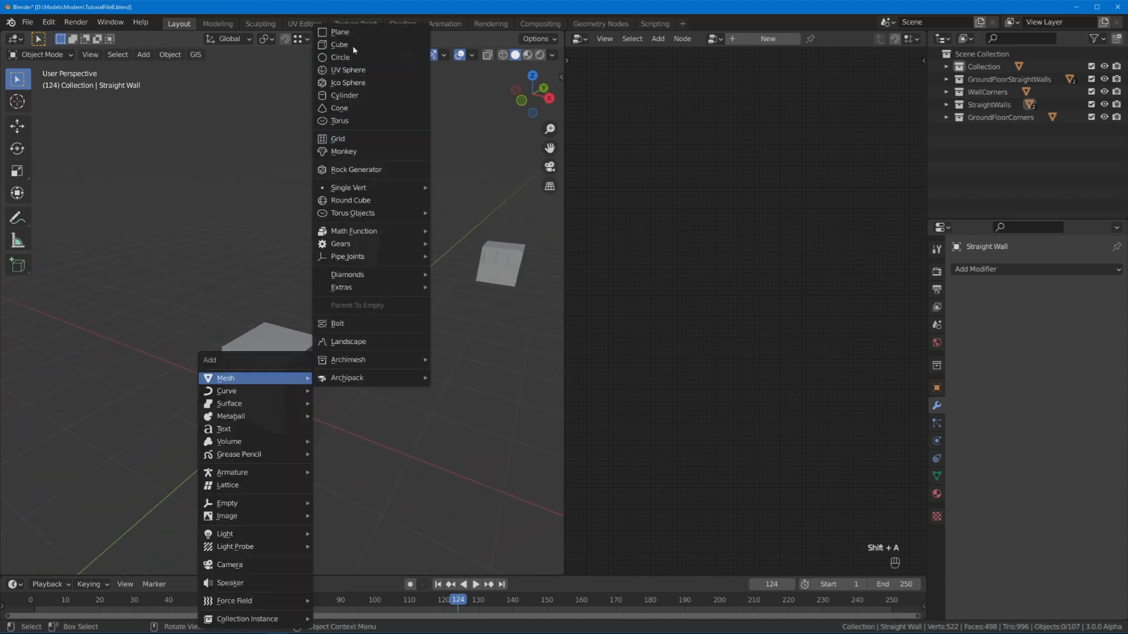
# - Add a plane and model it into a scalloped awning against the straight wall module
pyautogui.click(340, 32)
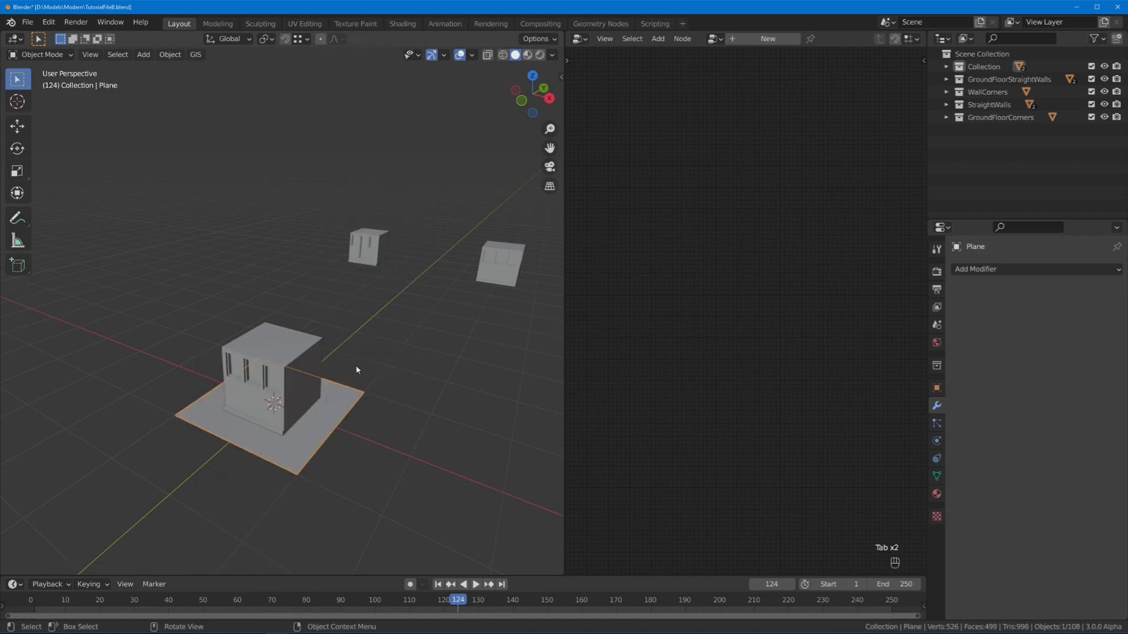
pyautogui.moveTo(394, 493)
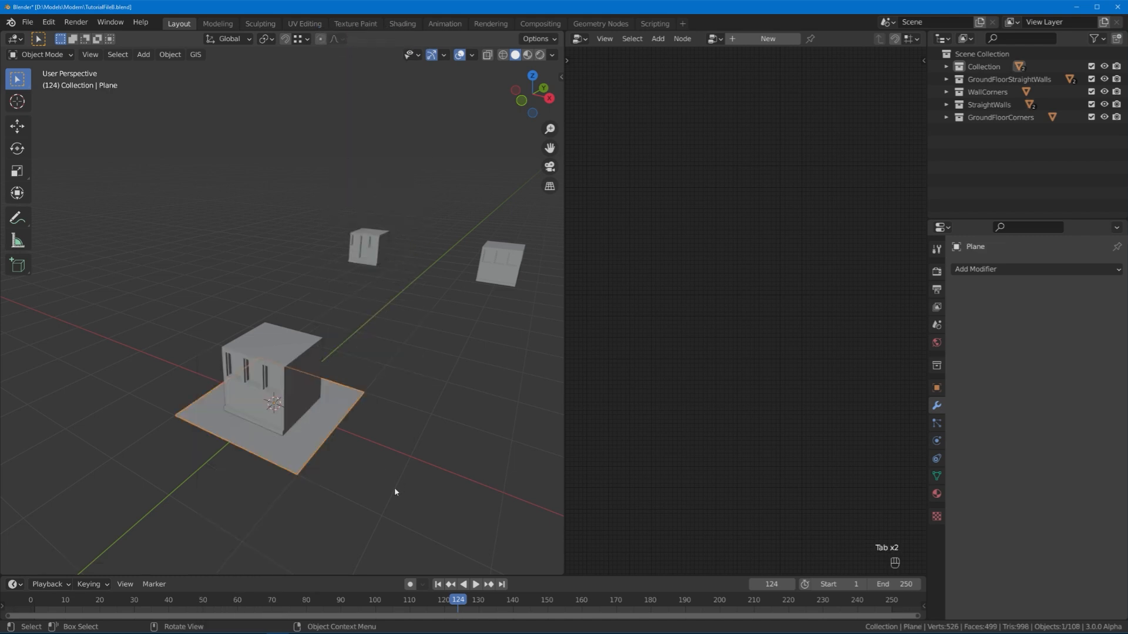
pyautogui.press('Tab')
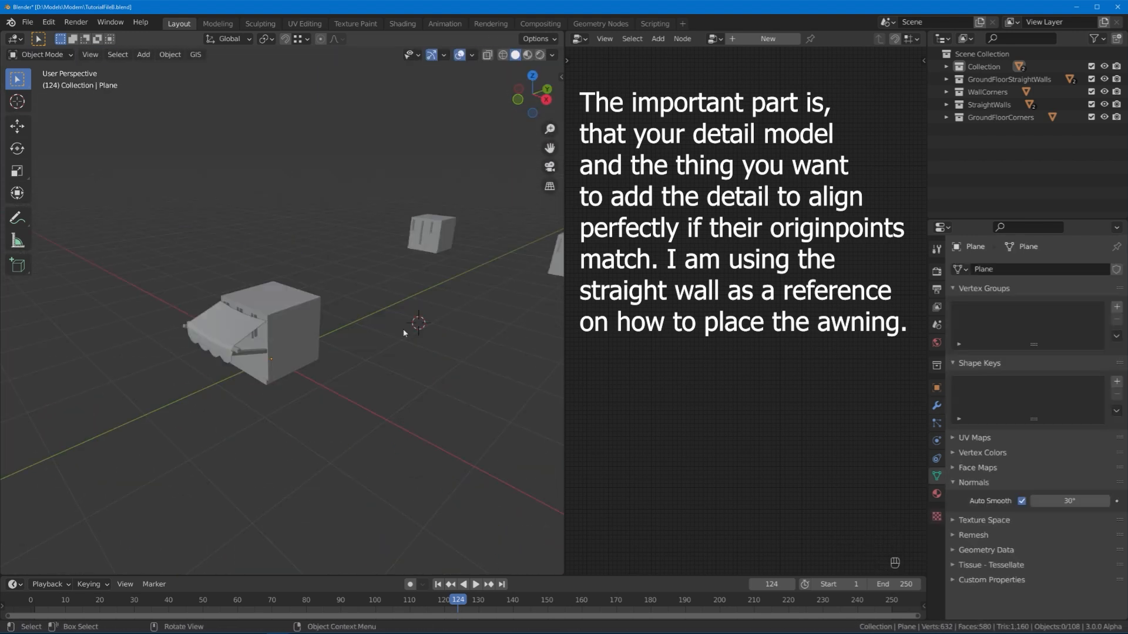
pyautogui.moveTo(221, 344)
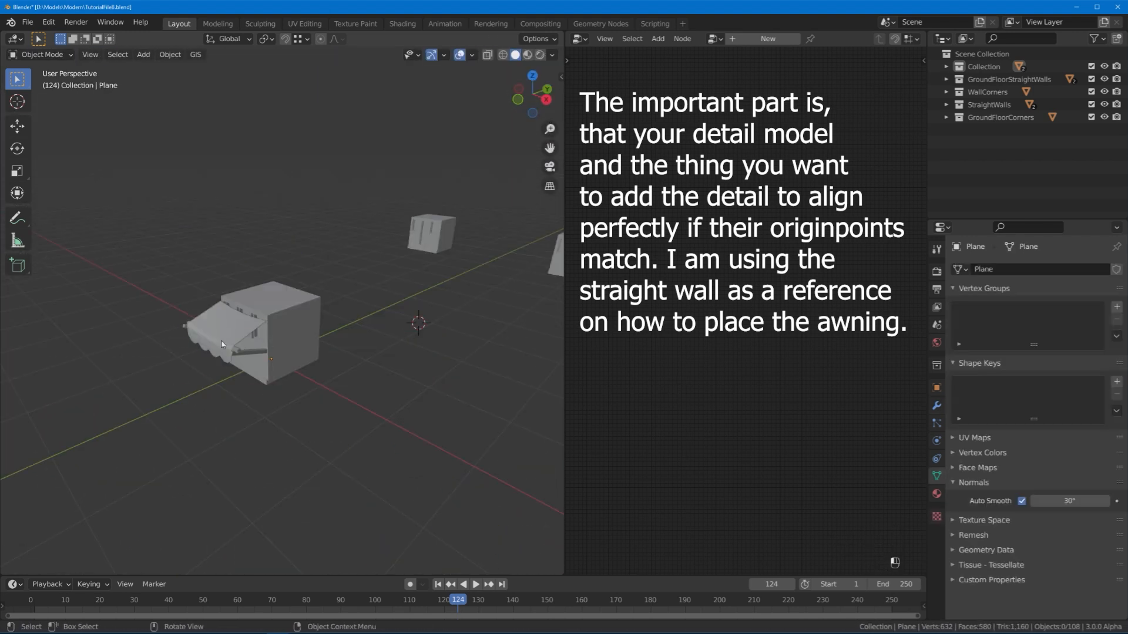
pyautogui.press('m')
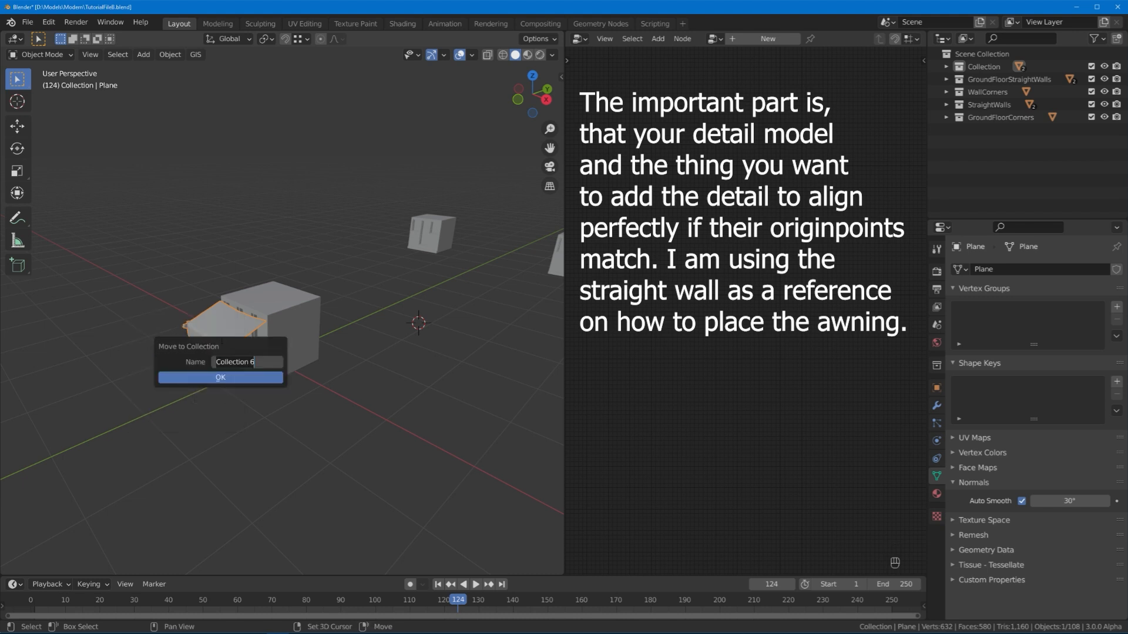
# - Move the awning into a new collection named 'Awnings'
pyautogui.write('Awnings')
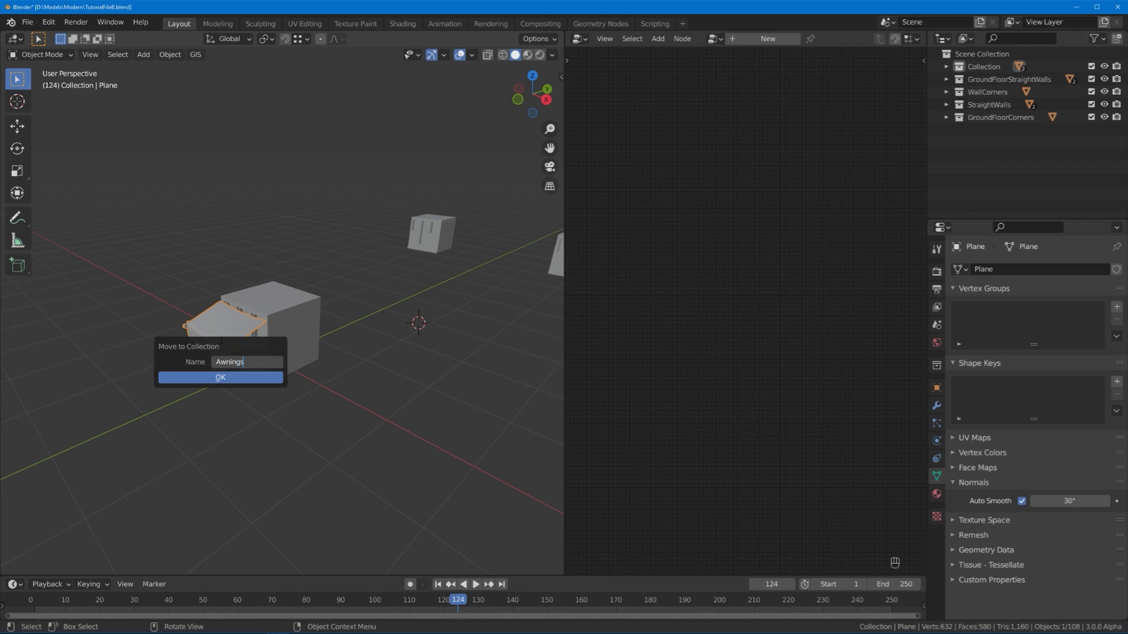
pyautogui.click(220, 377)
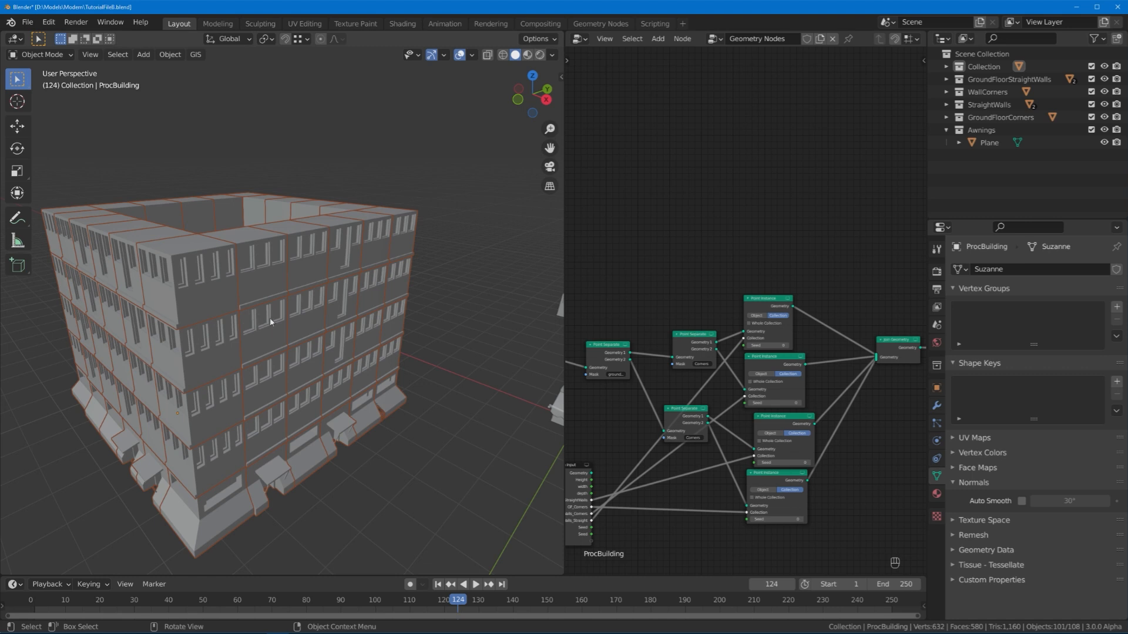
pyautogui.moveTo(309, 320)
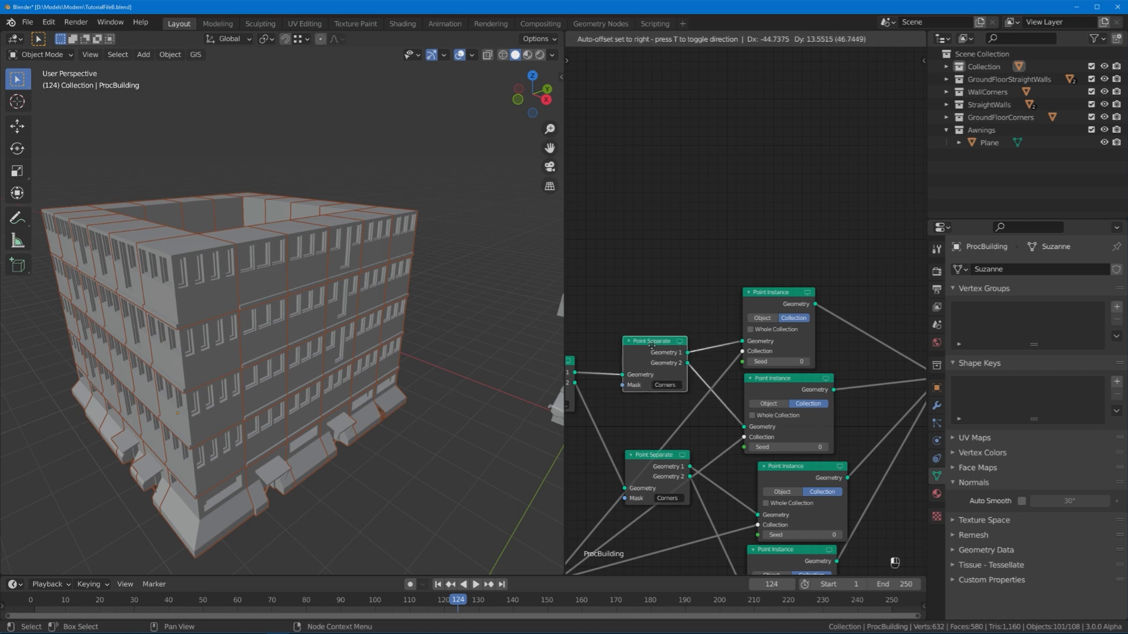
# - Duplicate a Point Separate node, place it above the instancing nodes, and mask it with Awnings
pyautogui.press('shift+d')
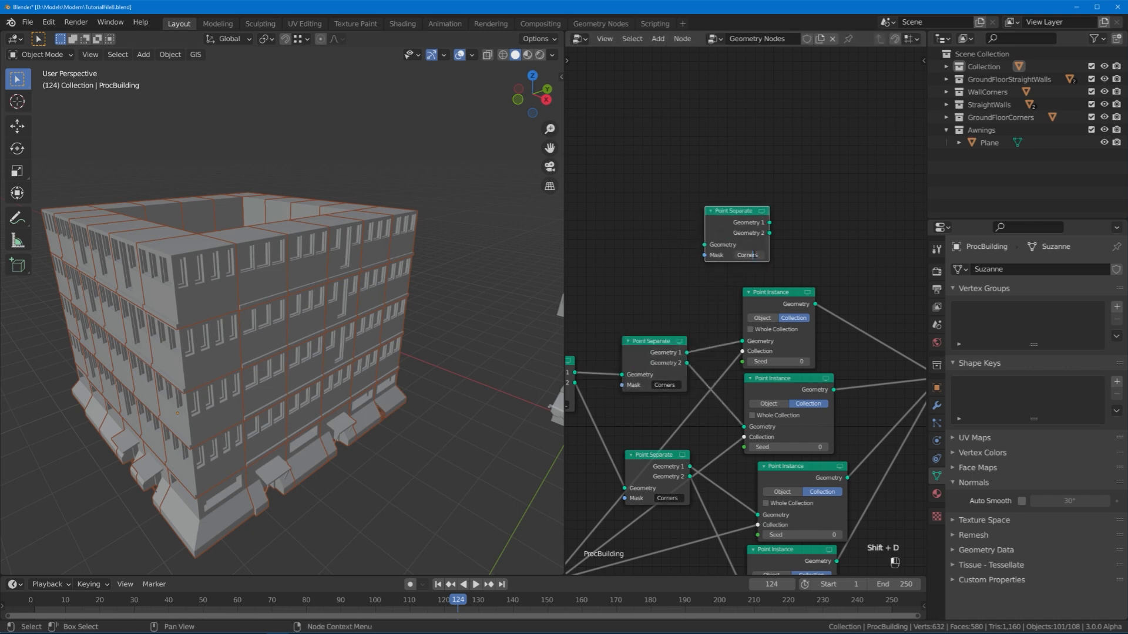
pyautogui.click(745, 255)
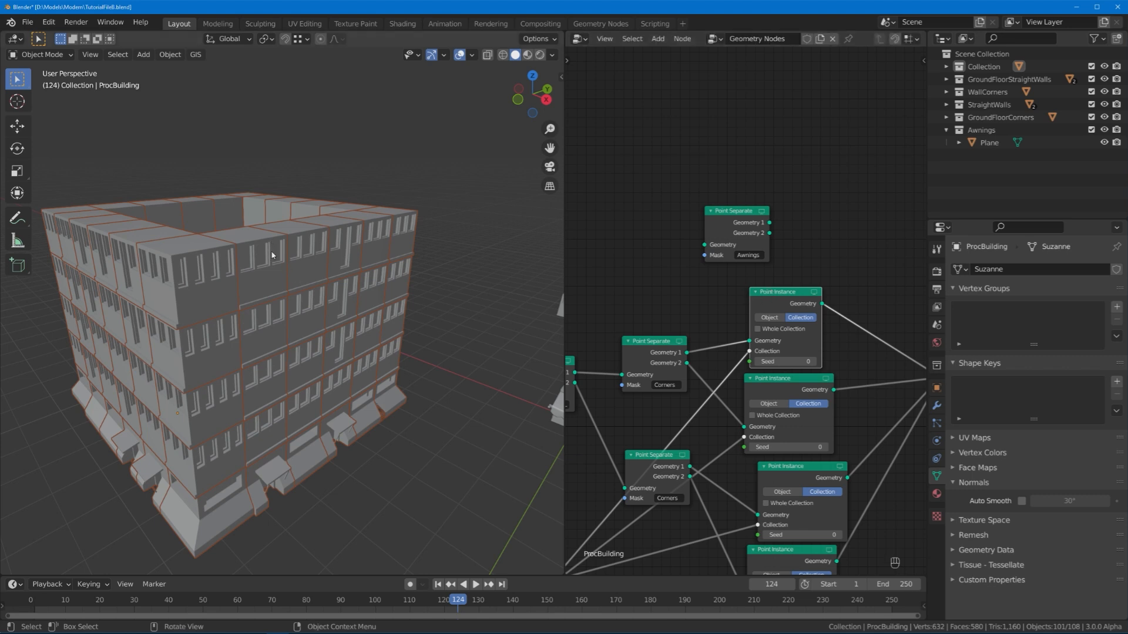
pyautogui.click(769, 317)
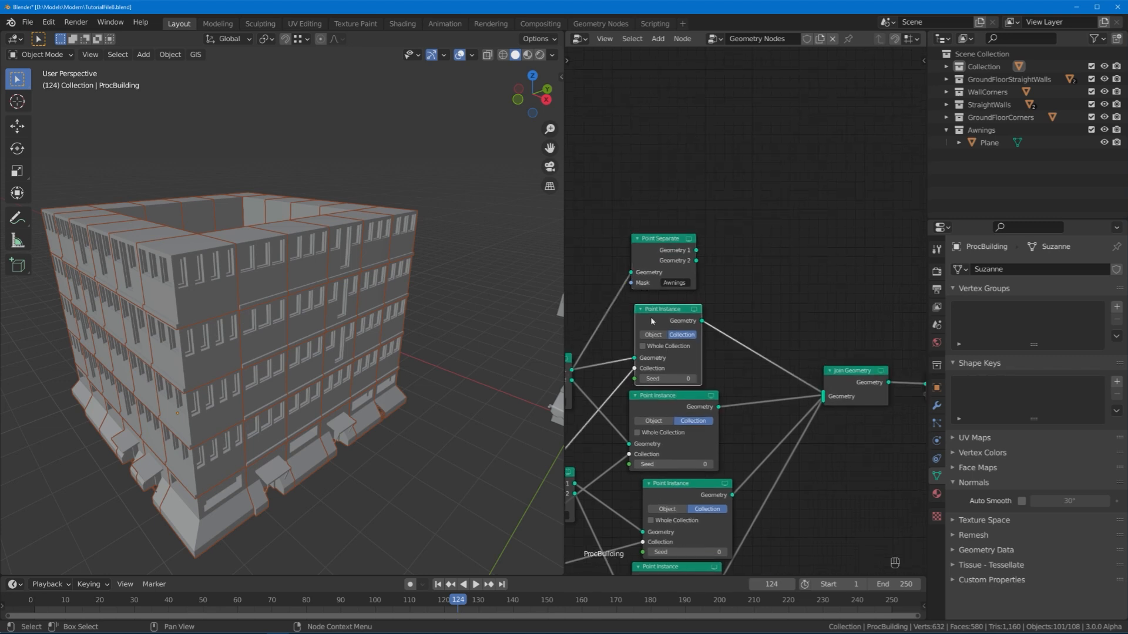
# - Duplicate a Point Instance node and set its collection to Awnings
pyautogui.press('shift+d')
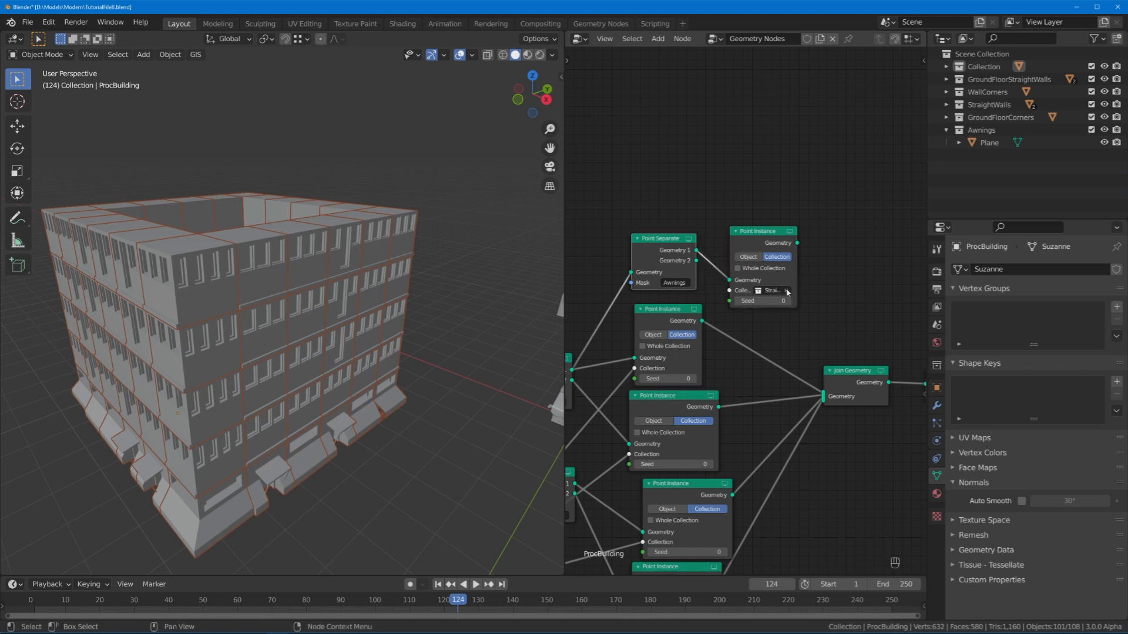
pyautogui.click(769, 291)
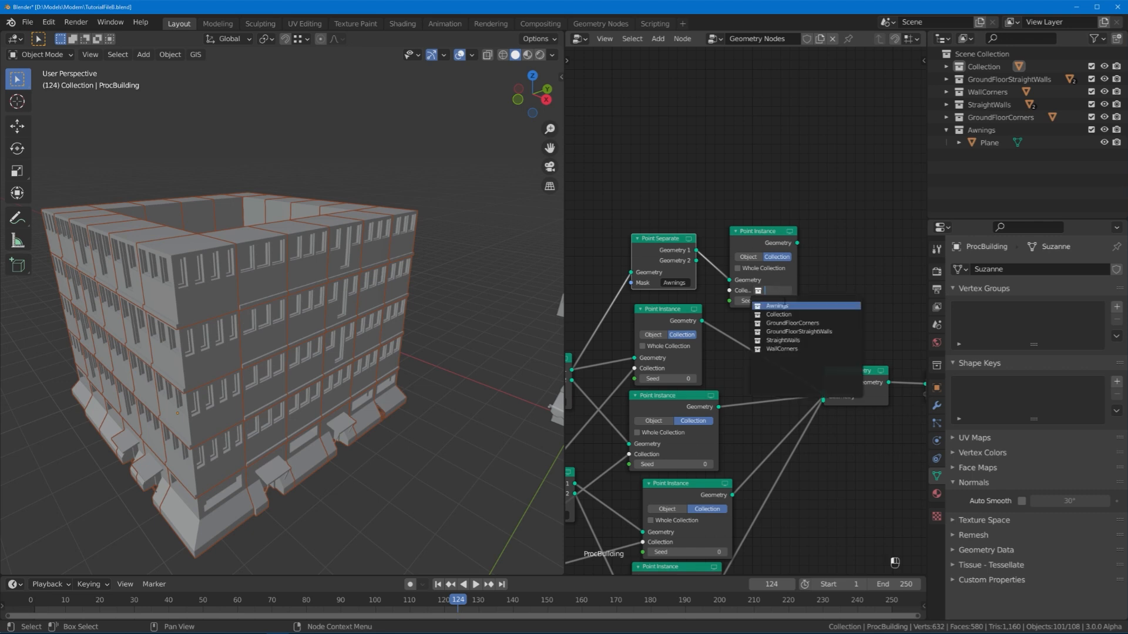
pyautogui.click(777, 305)
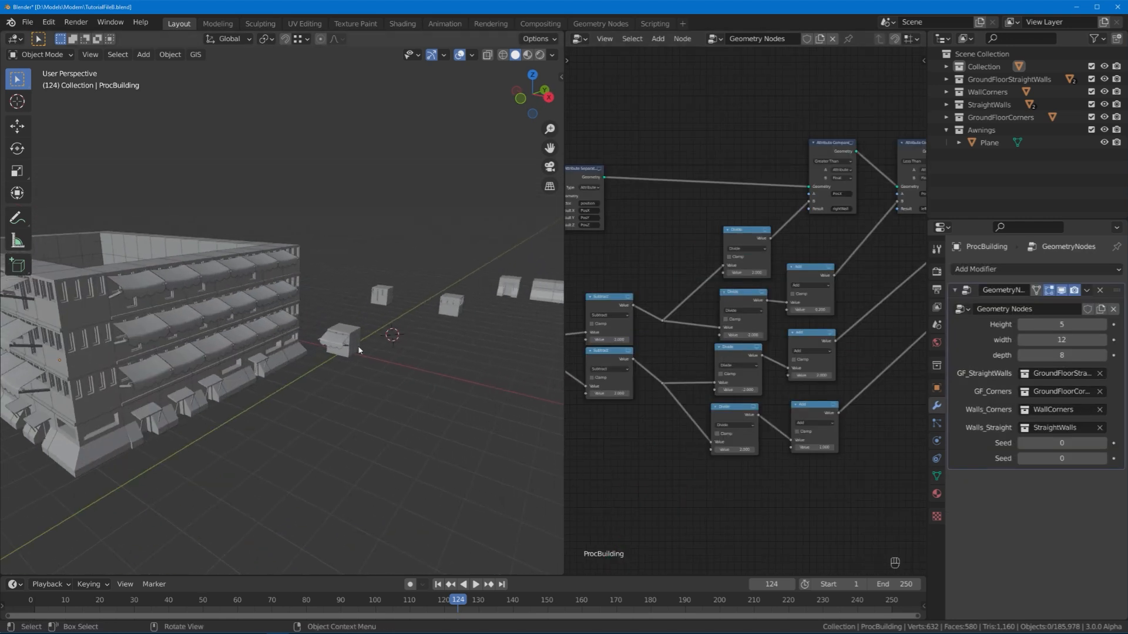
# - Duplicate the awning sideways along X as Plane.001 and reshape its faces in Edit Mode
pyautogui.click(988, 142)
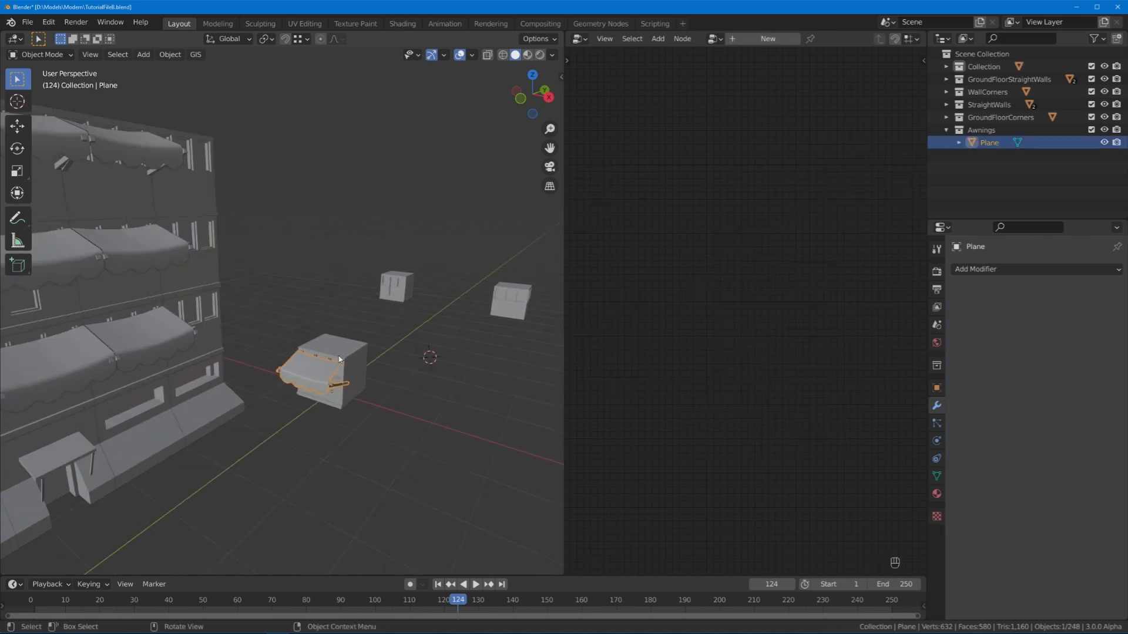
pyautogui.press('shift+d')
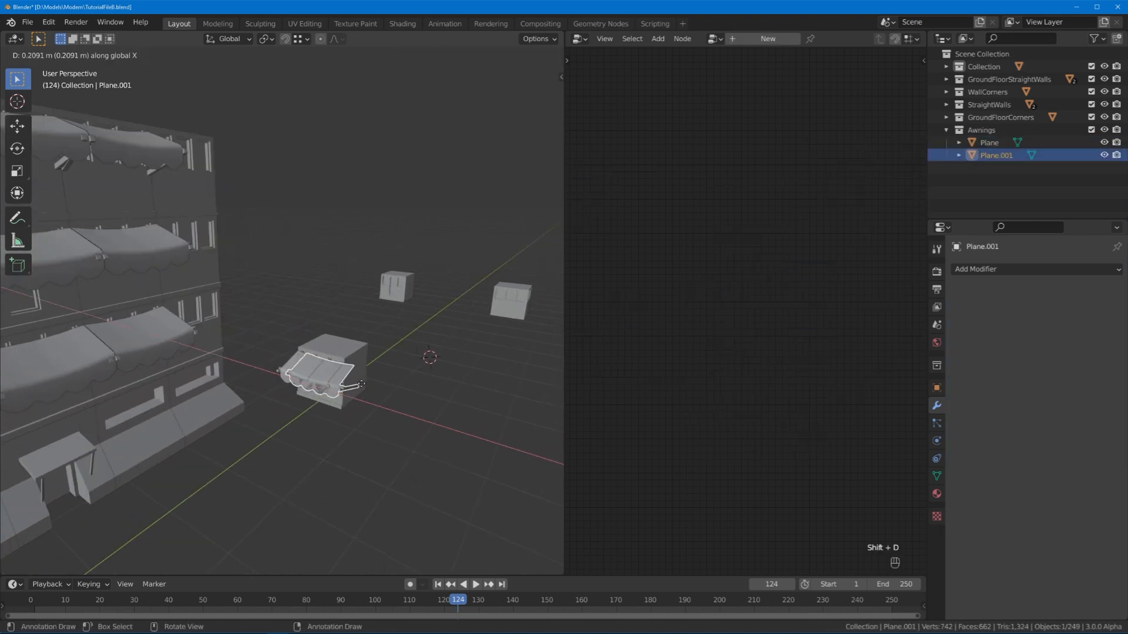
pyautogui.press('Tab')
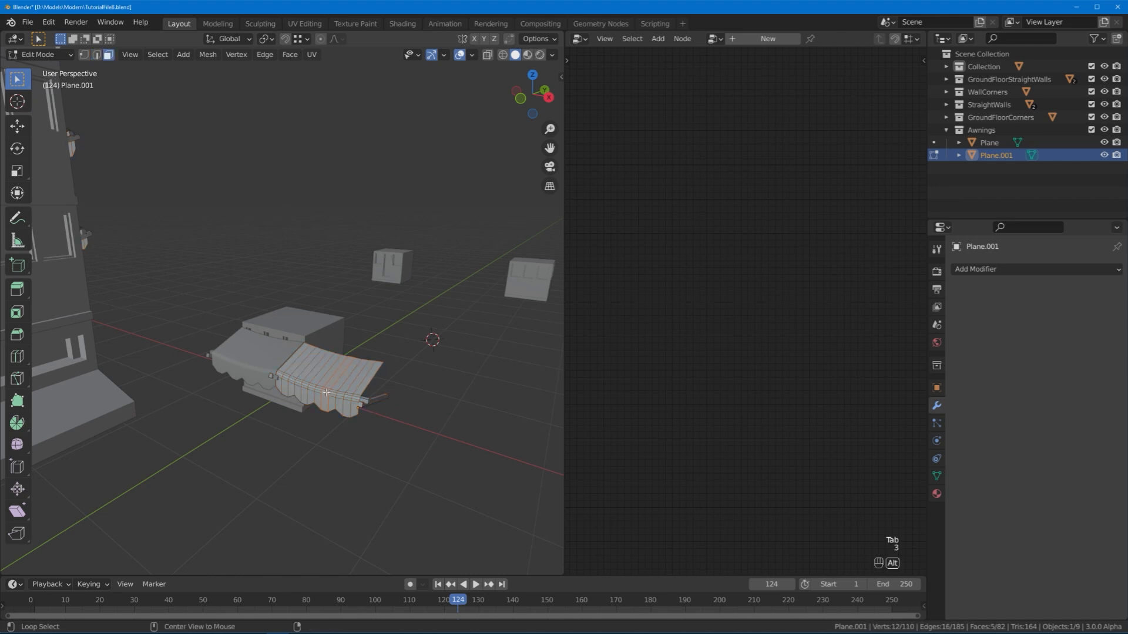
pyautogui.press('Tab')
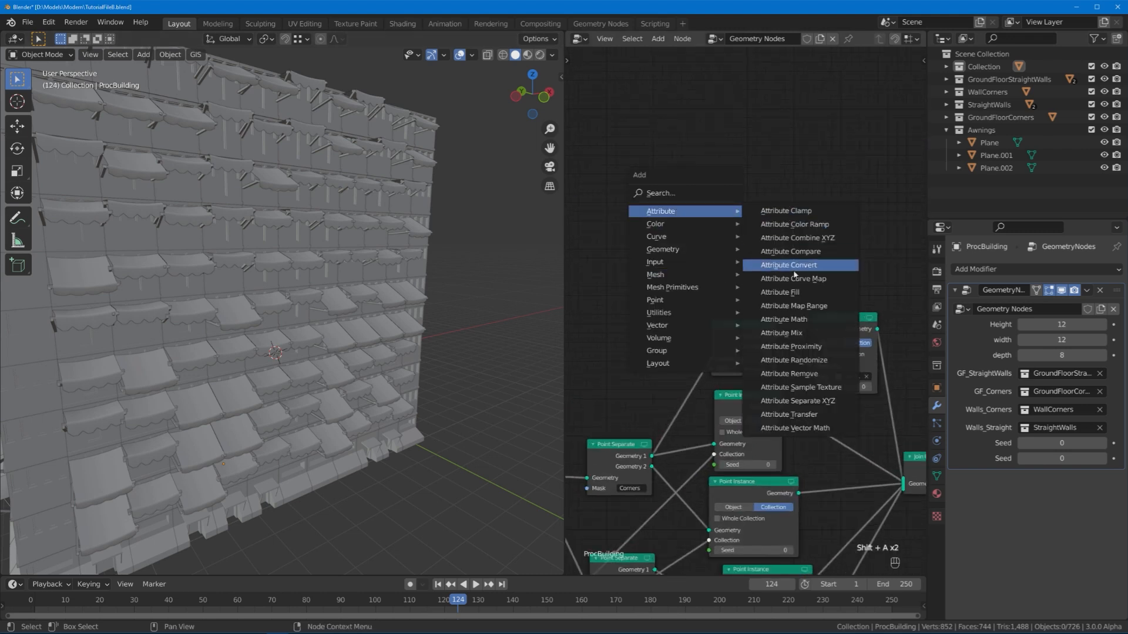
pyautogui.moveTo(798, 373)
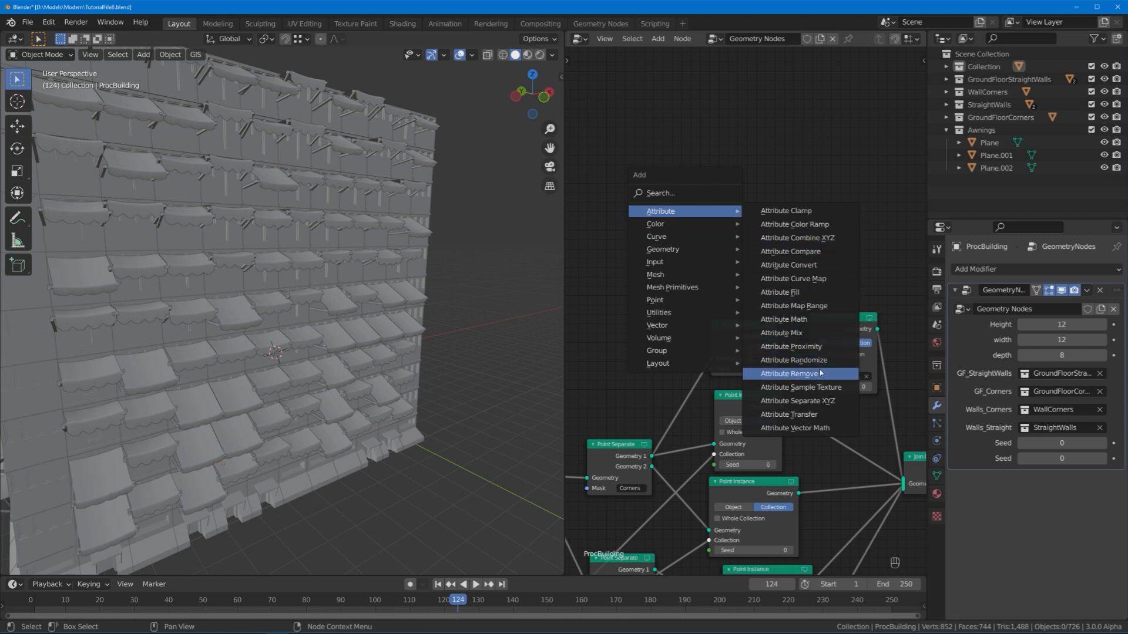
# - Add an Attribute Randomize node writing Awnings with min -0.8 and max 1
pyautogui.click(793, 360)
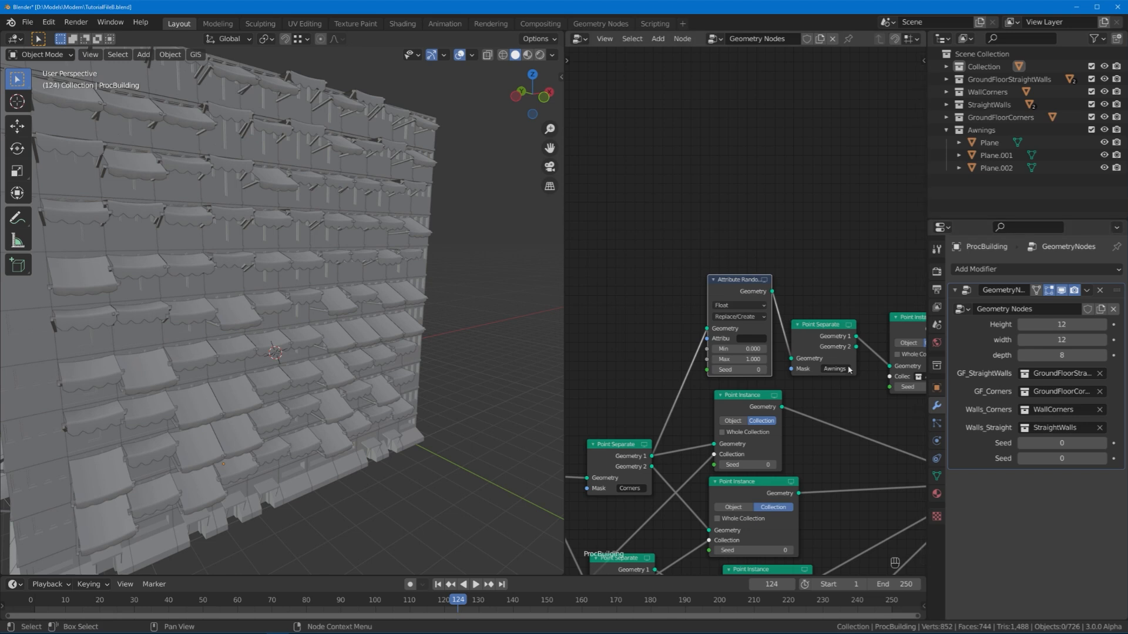
pyautogui.moveTo(849, 375)
pyautogui.write('Awnin')
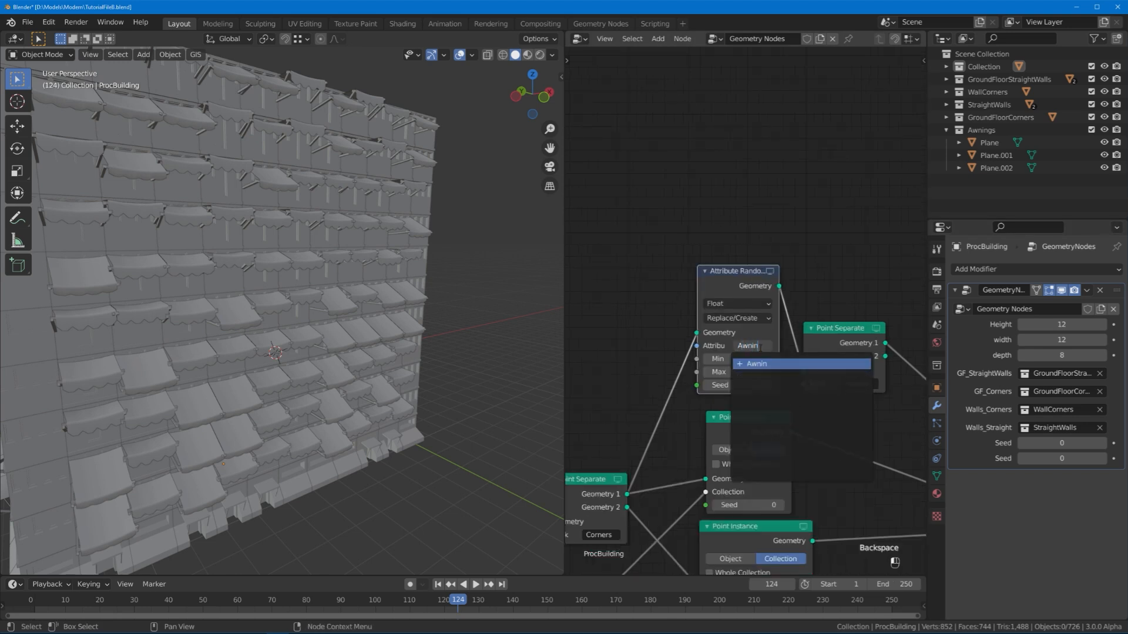
pyautogui.click(756, 363)
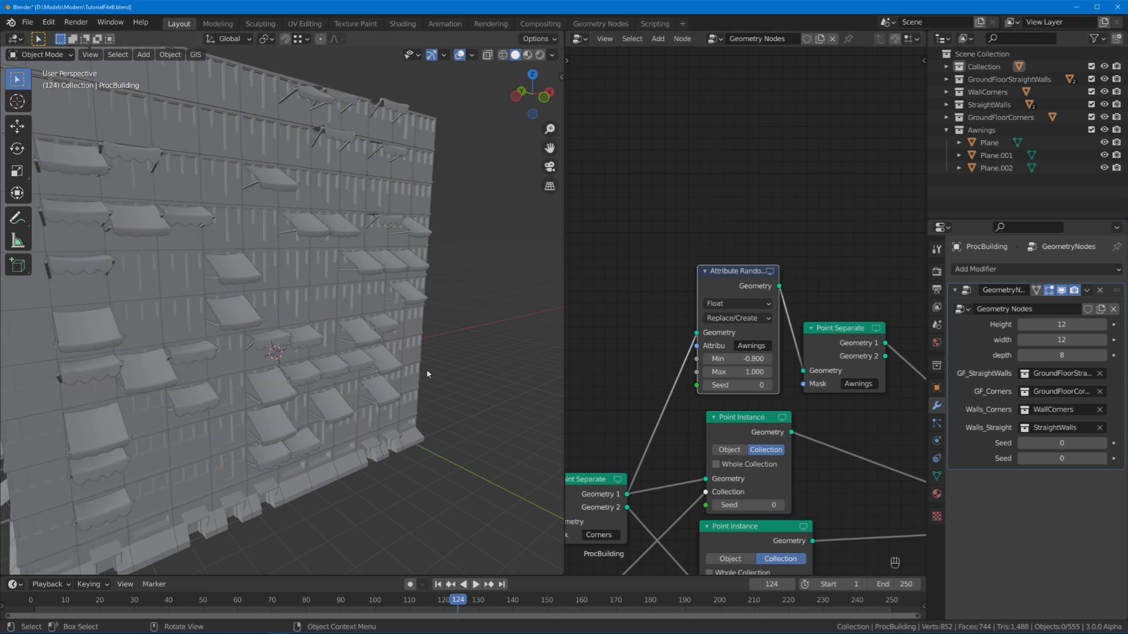
pyautogui.moveTo(735, 358)
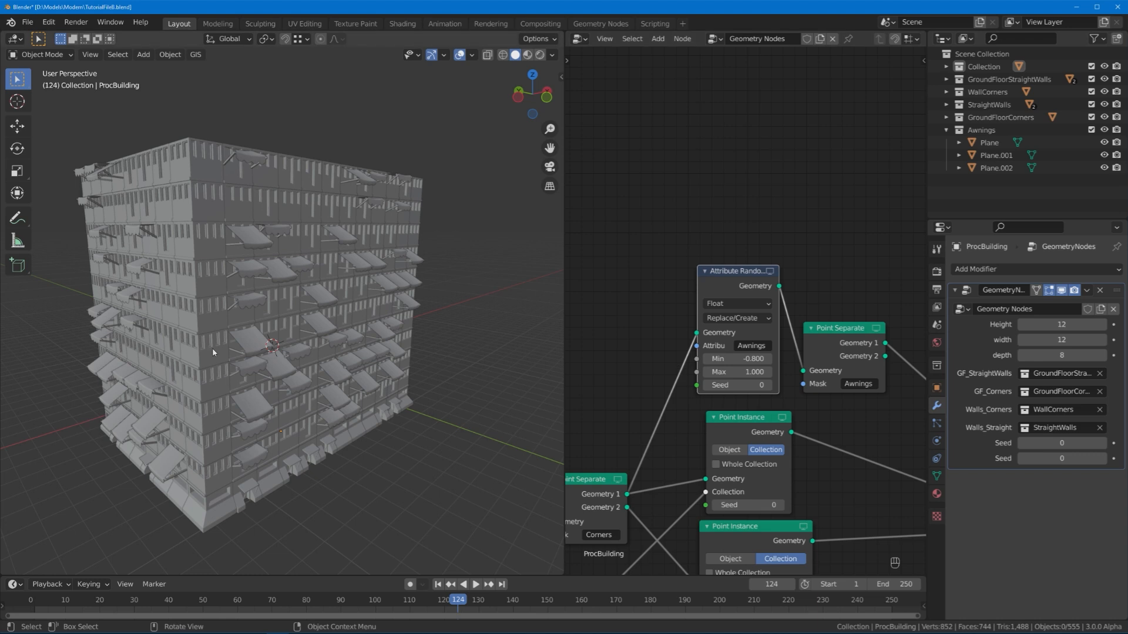
pyautogui.moveTo(363, 247)
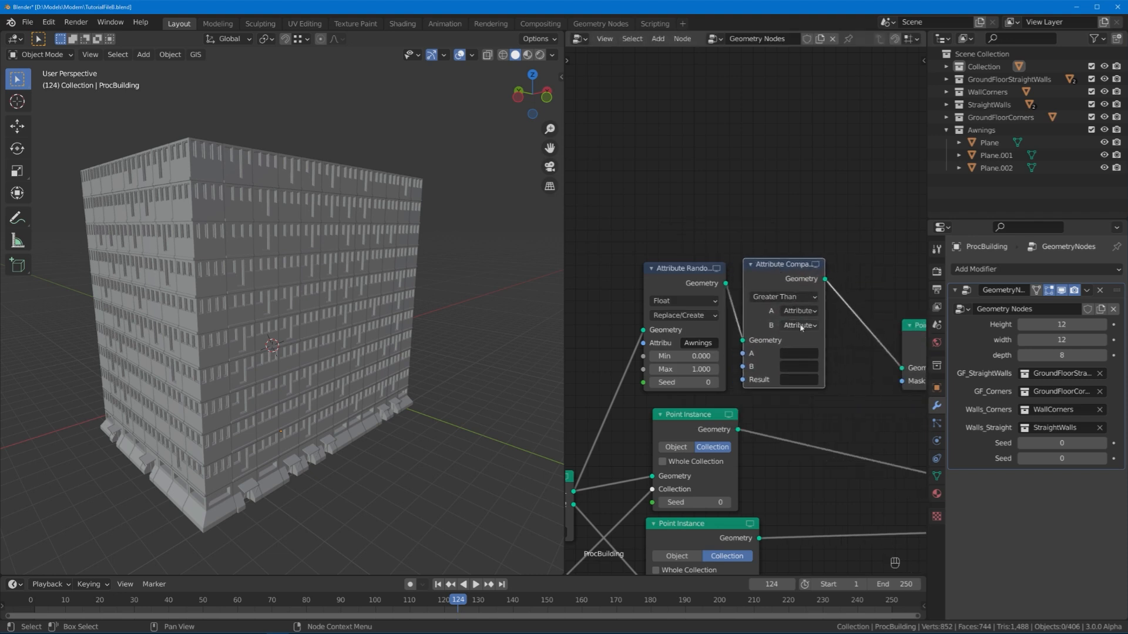
# - Set the Attribute Compare node: float B, A = Awnings, result stored in Awnings
pyautogui.click(797, 325)
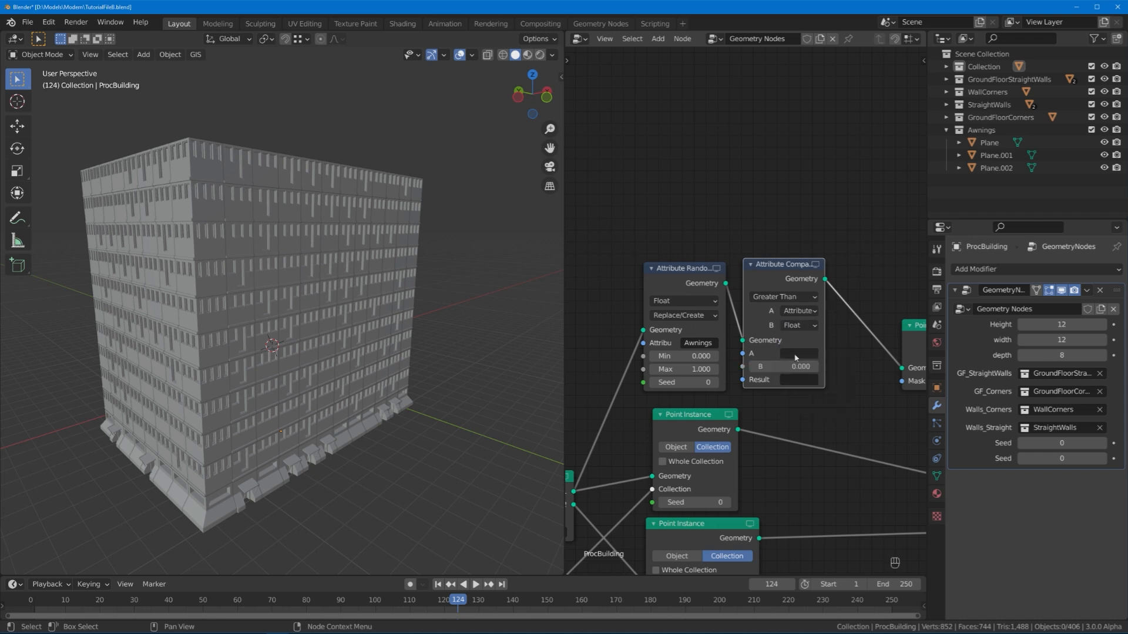
pyautogui.click(795, 352)
pyautogui.write('A')
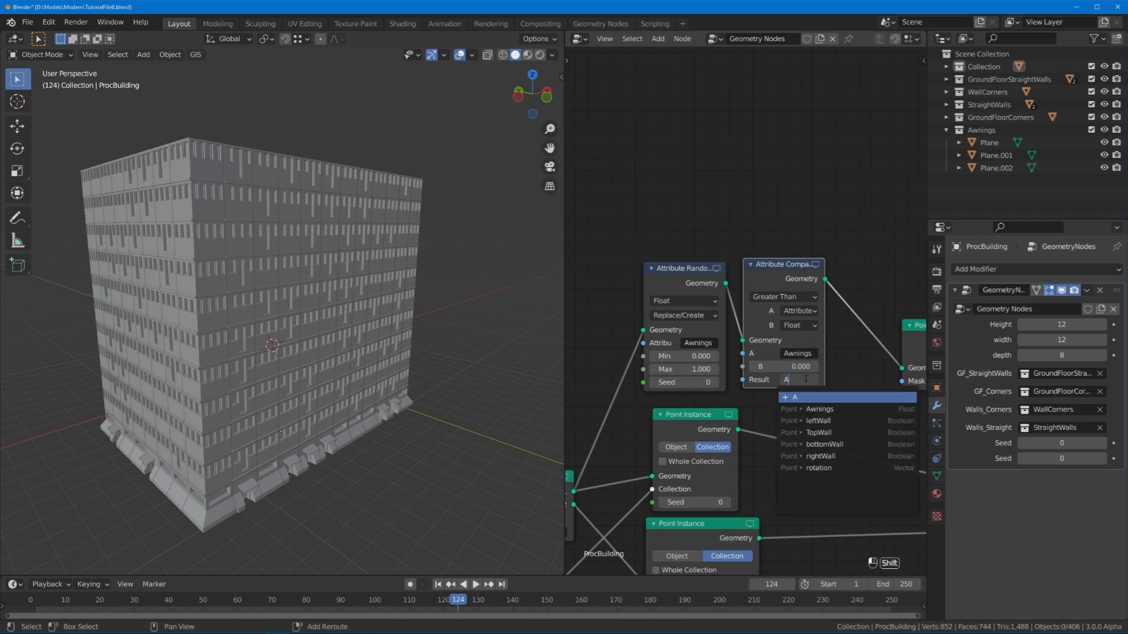
pyautogui.click(818, 409)
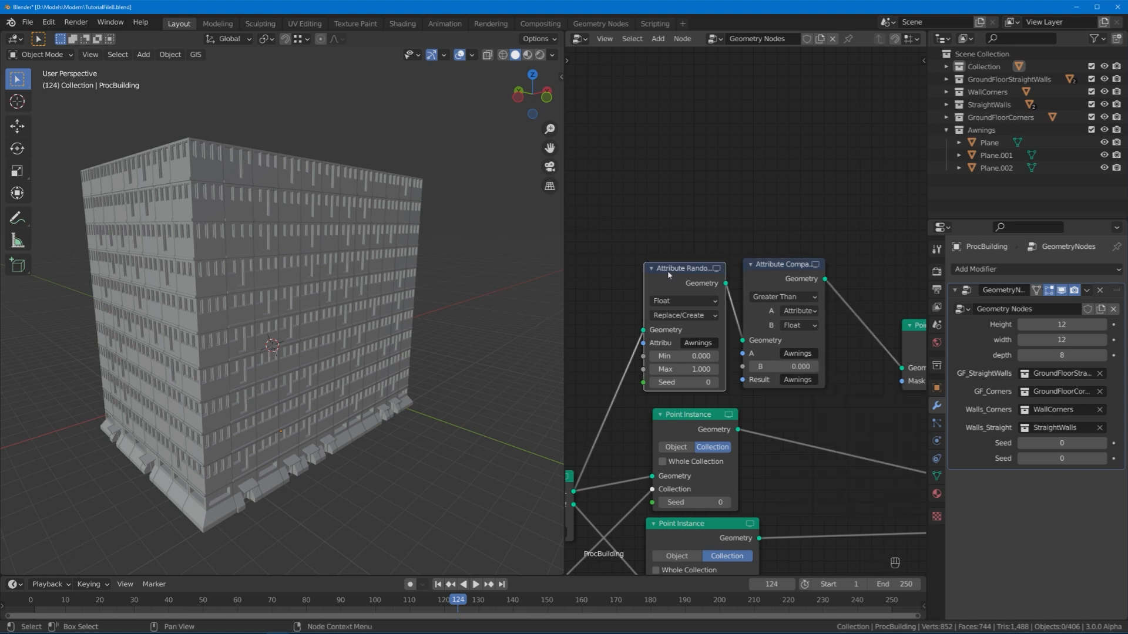
pyautogui.moveTo(683, 356)
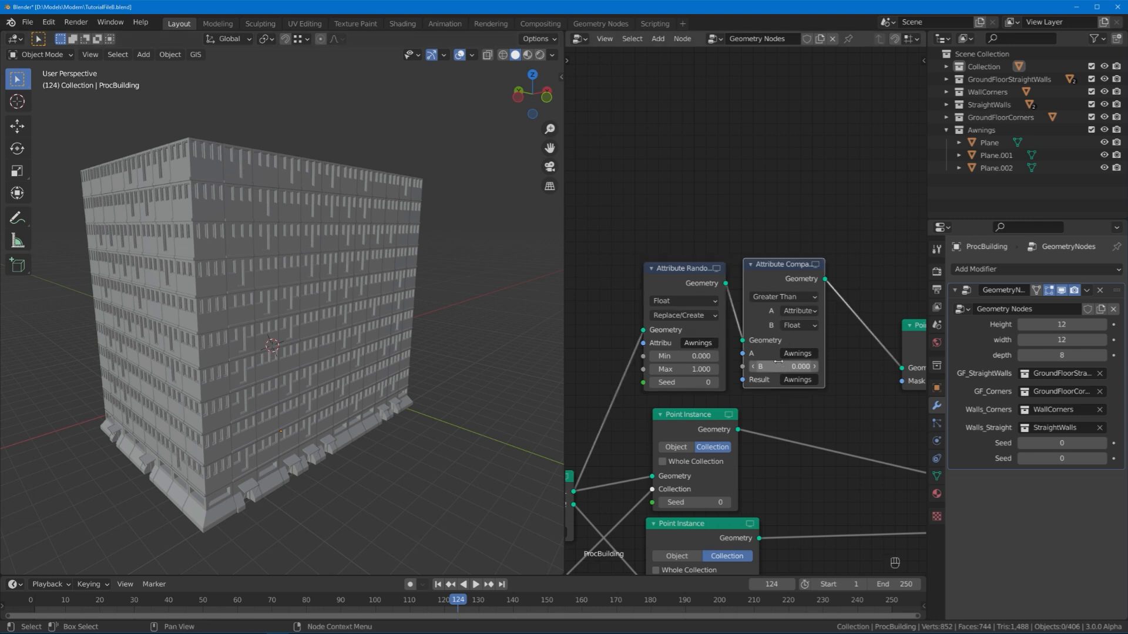
pyautogui.moveTo(797, 366)
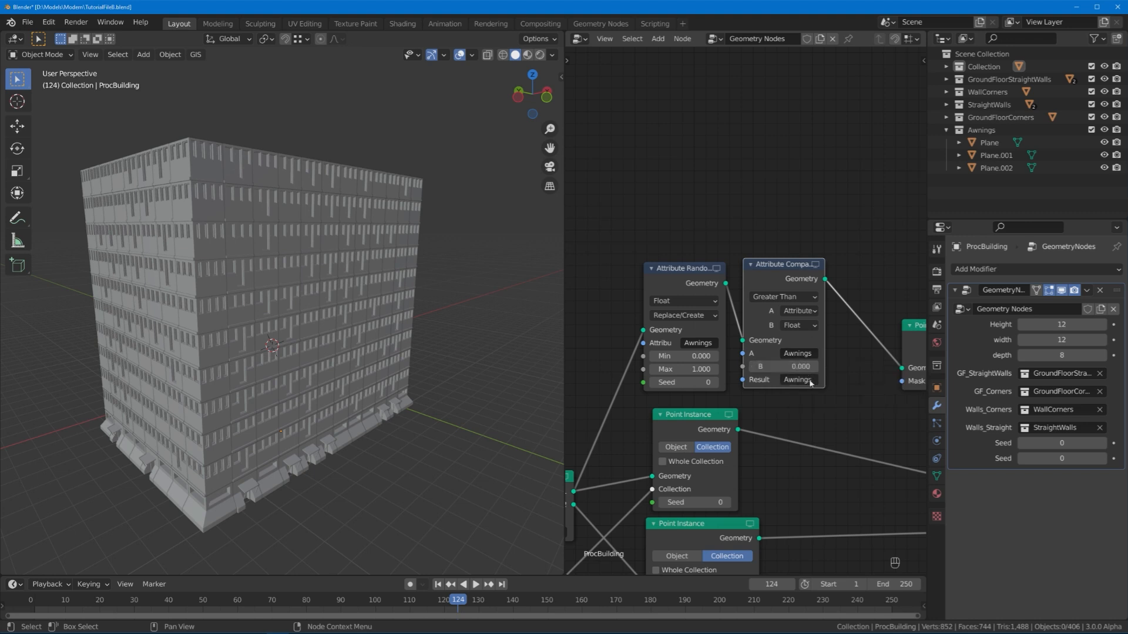
pyautogui.moveTo(799, 380)
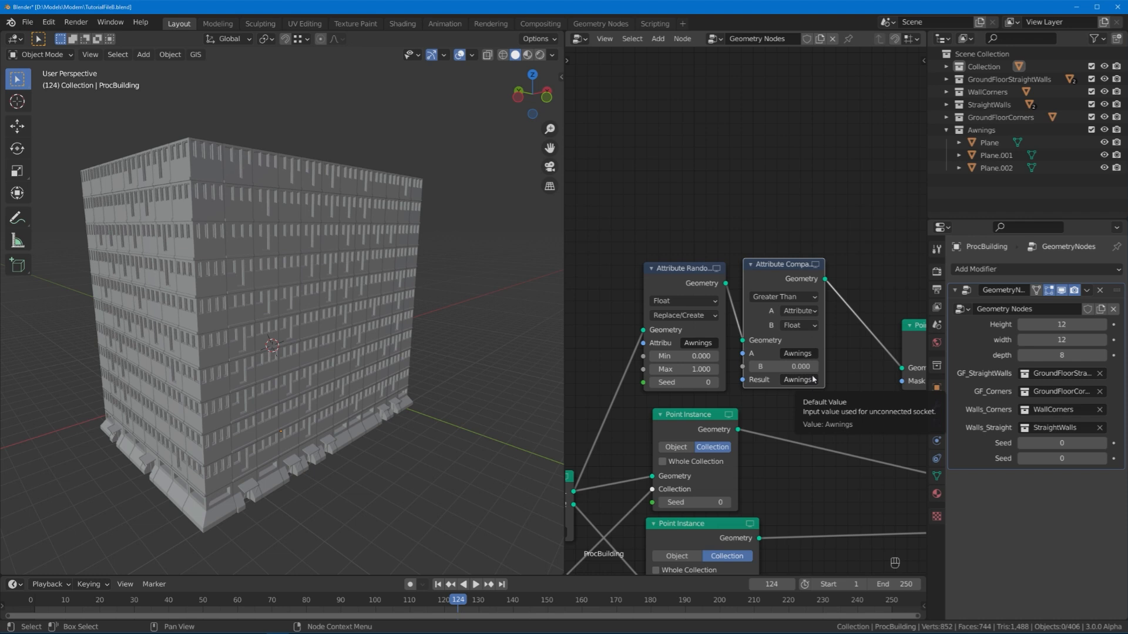
pyautogui.moveTo(801, 398)
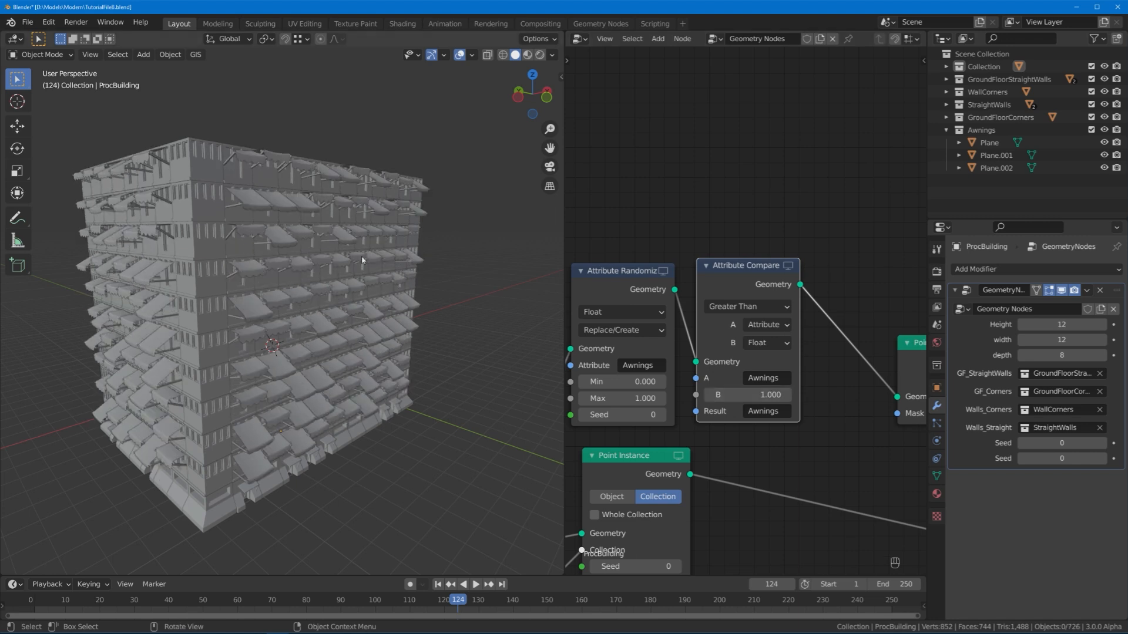
pyautogui.moveTo(357, 286)
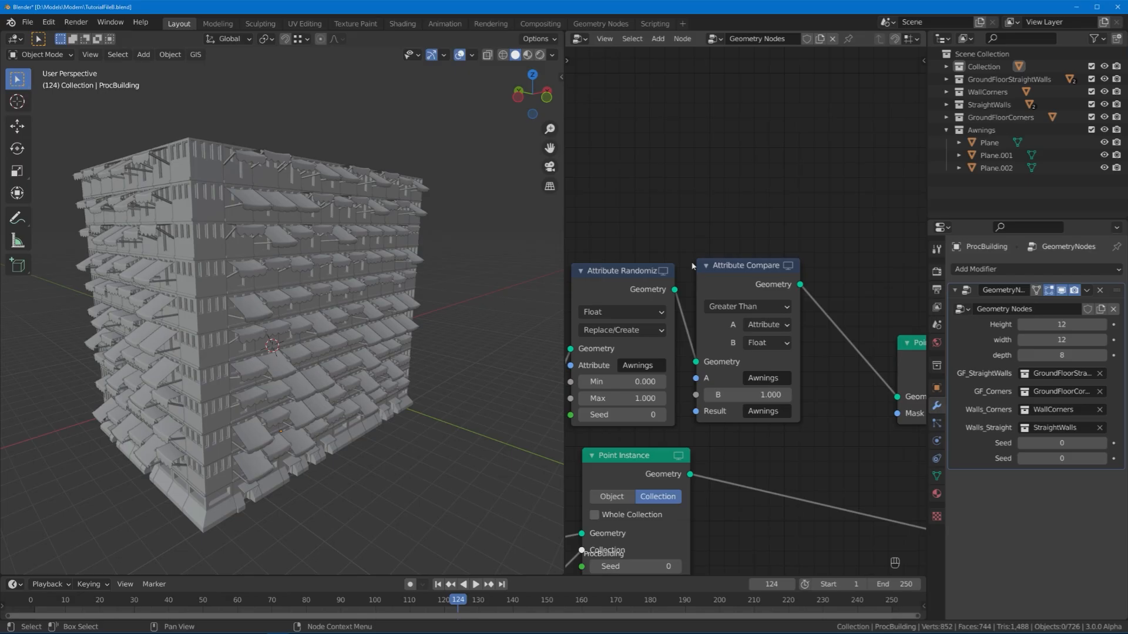
# - Set the random maximum to 100 and add an 'Awning %' input (0–100) set to 26
pyautogui.doubleClick(621, 398)
pyautogui.write('100.000')
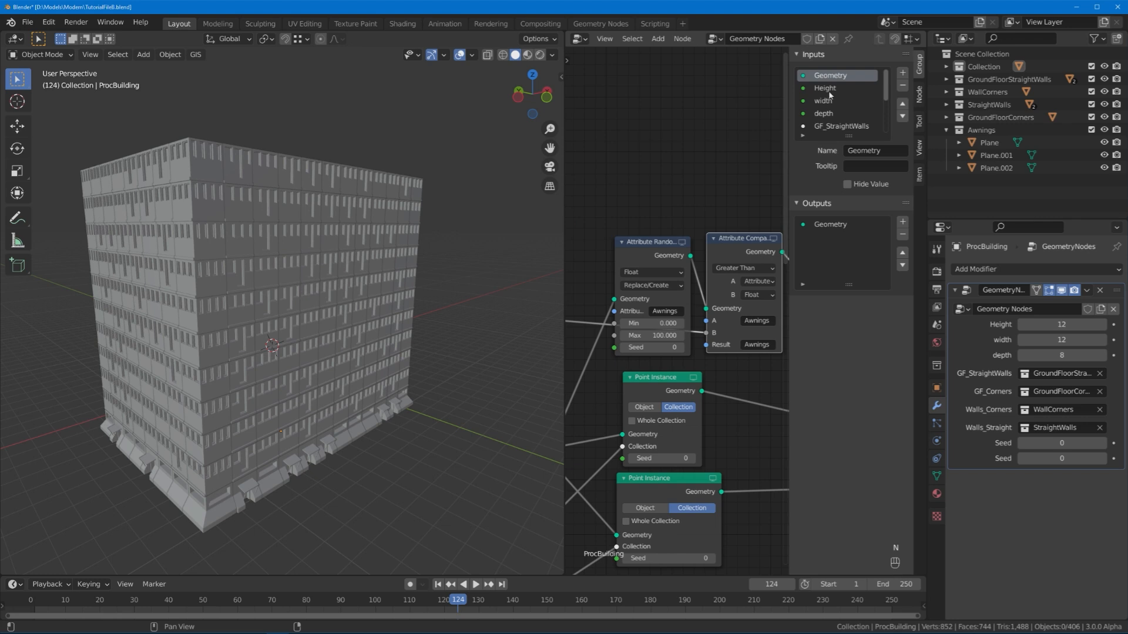
pyautogui.click(836, 113)
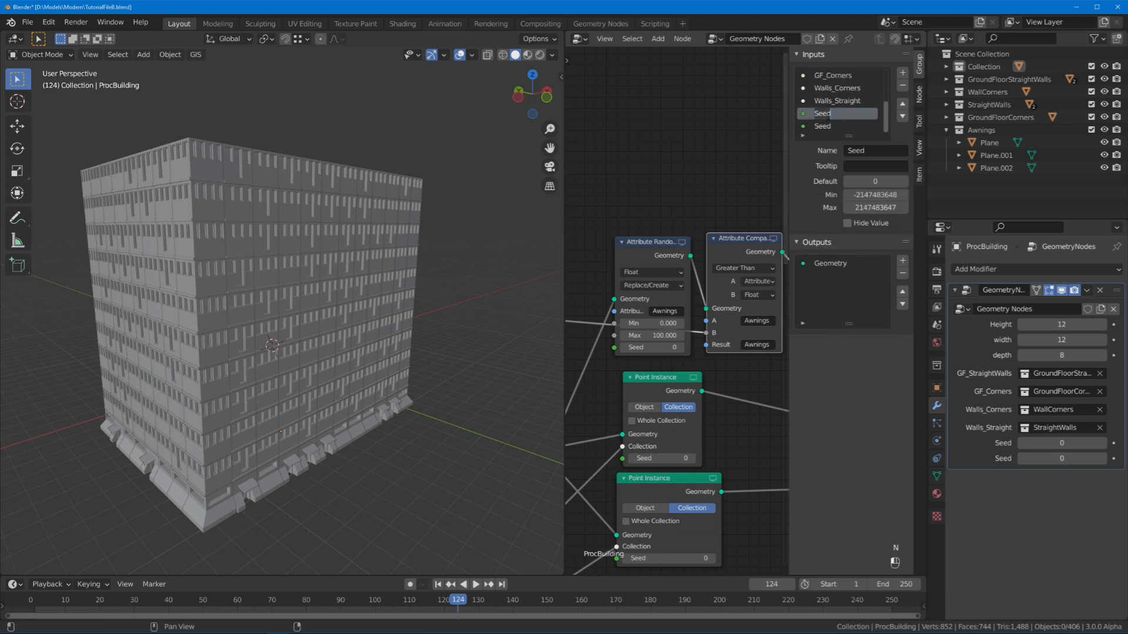
pyautogui.write('Aw')
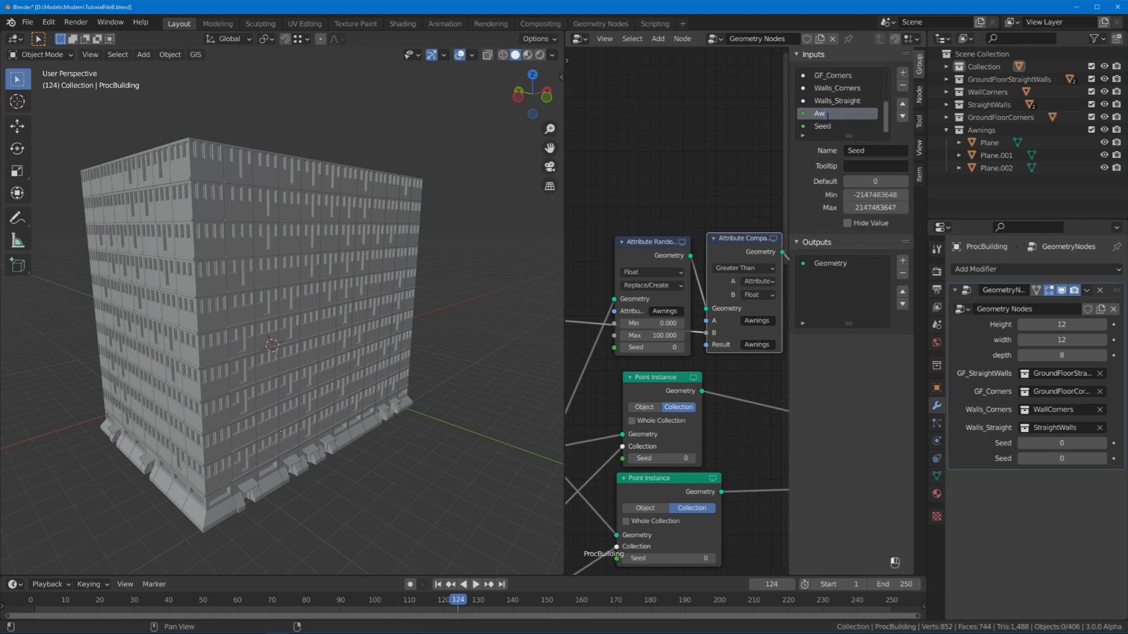
pyautogui.write('Awning %')
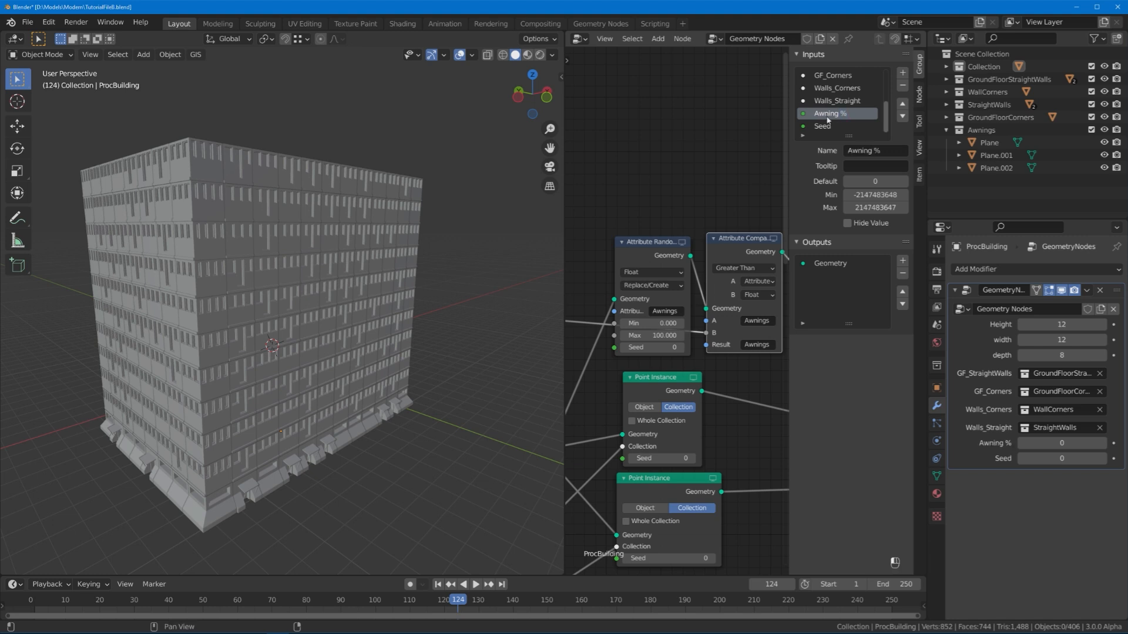
pyautogui.doubleClick(874, 195)
pyautogui.write('0')
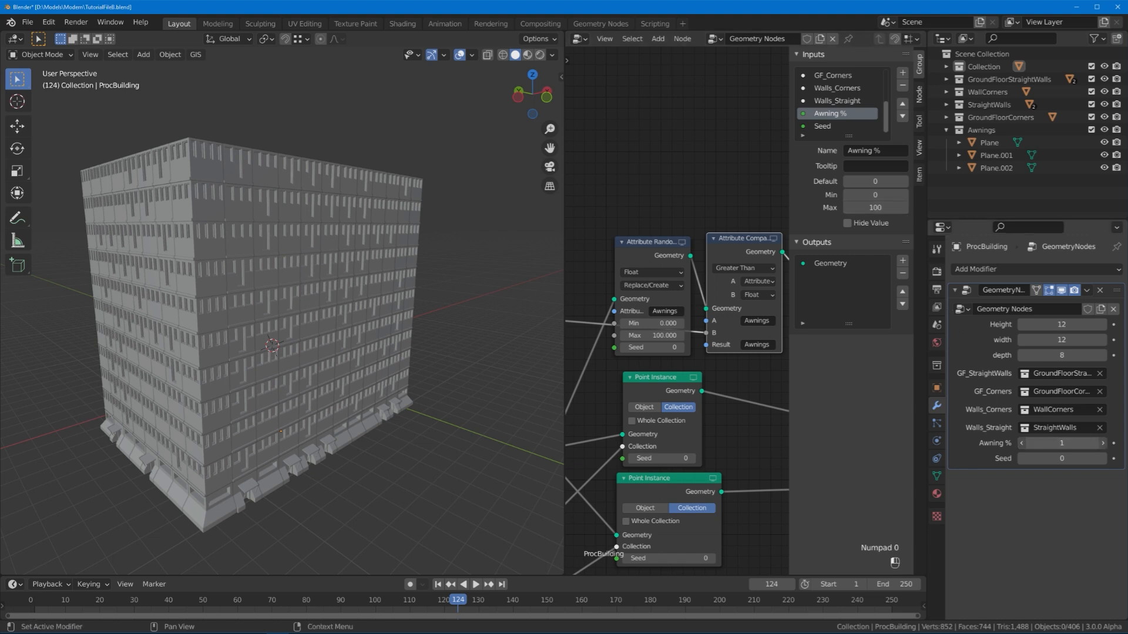
pyautogui.click(1021, 443)
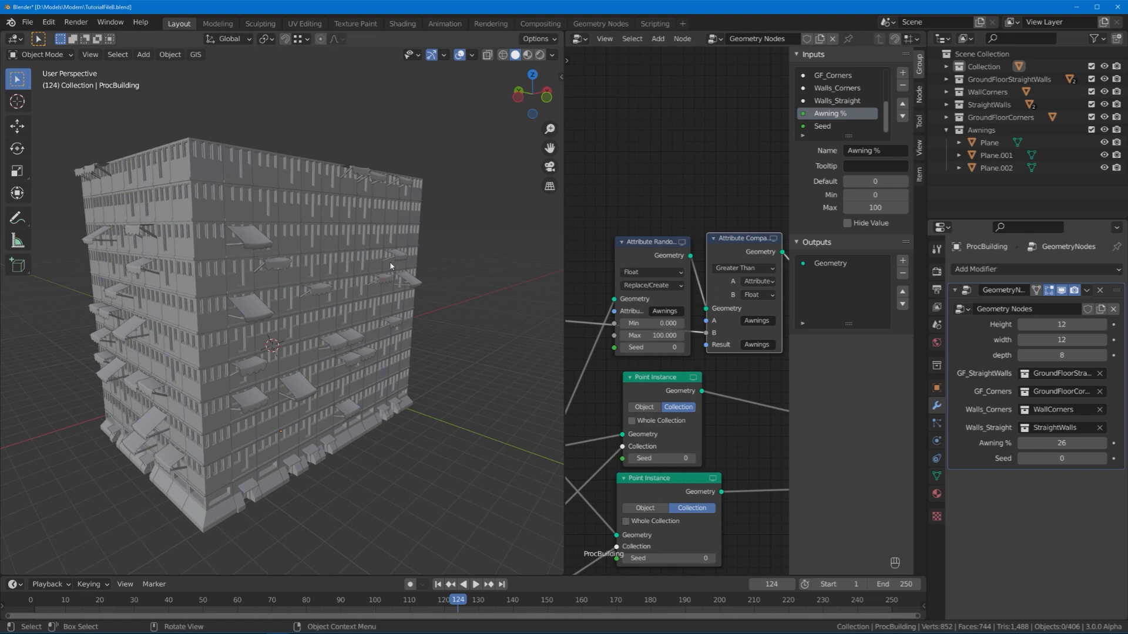
pyautogui.moveTo(310, 131)
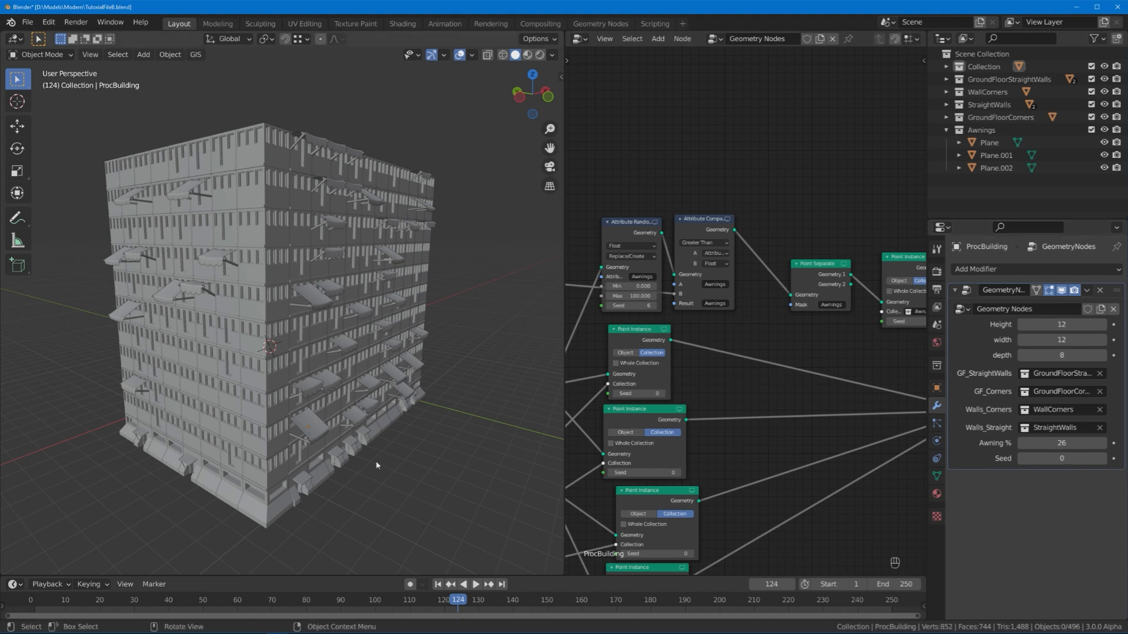
pyautogui.moveTo(319, 252)
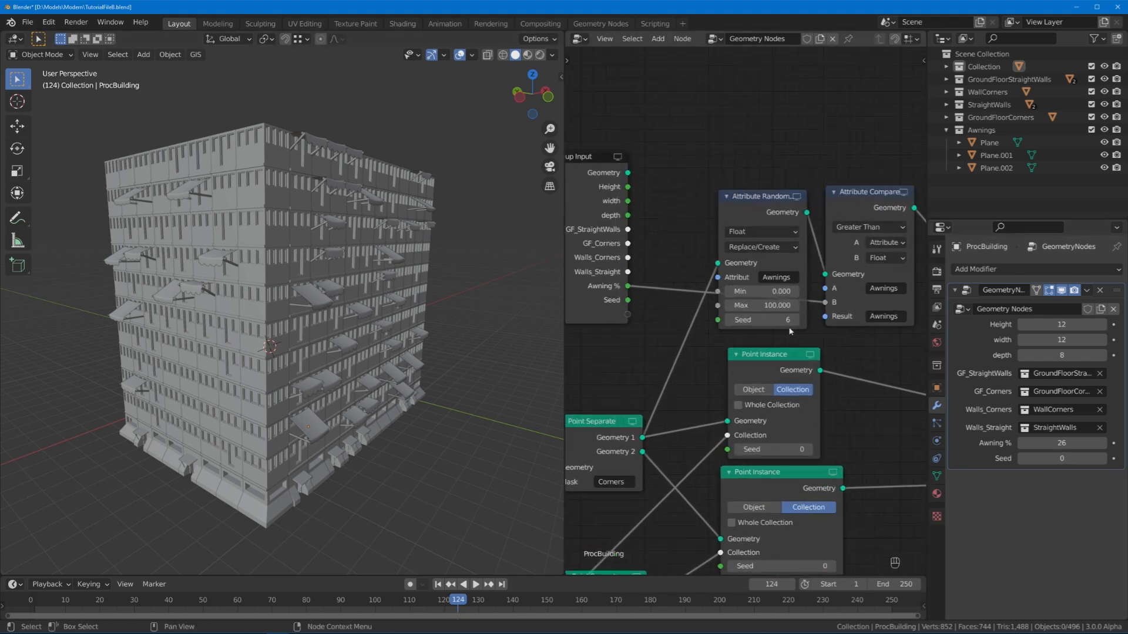
pyautogui.moveTo(652, 305)
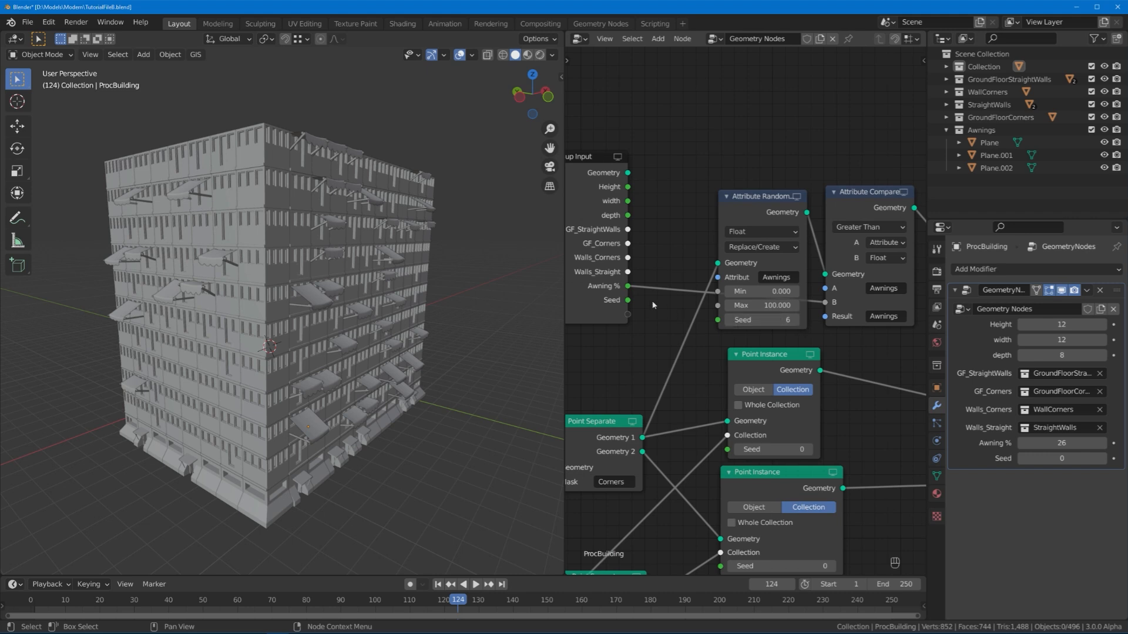
# - Increase the awnings Point Instance node's Seed to 17
pyautogui.click(795, 319)
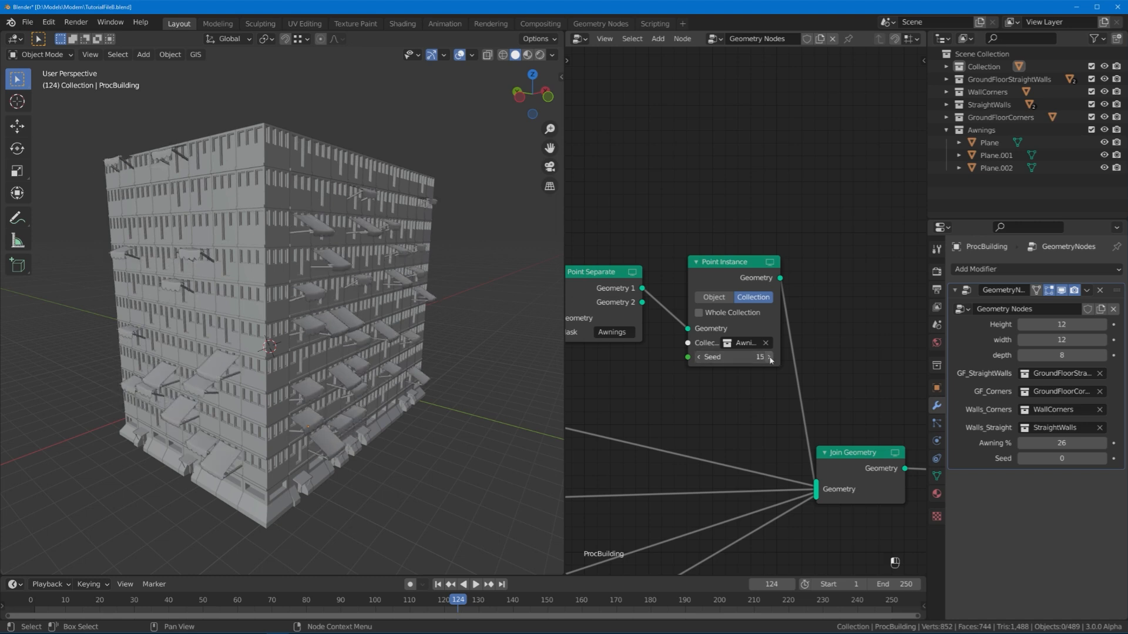
pyautogui.click(769, 357)
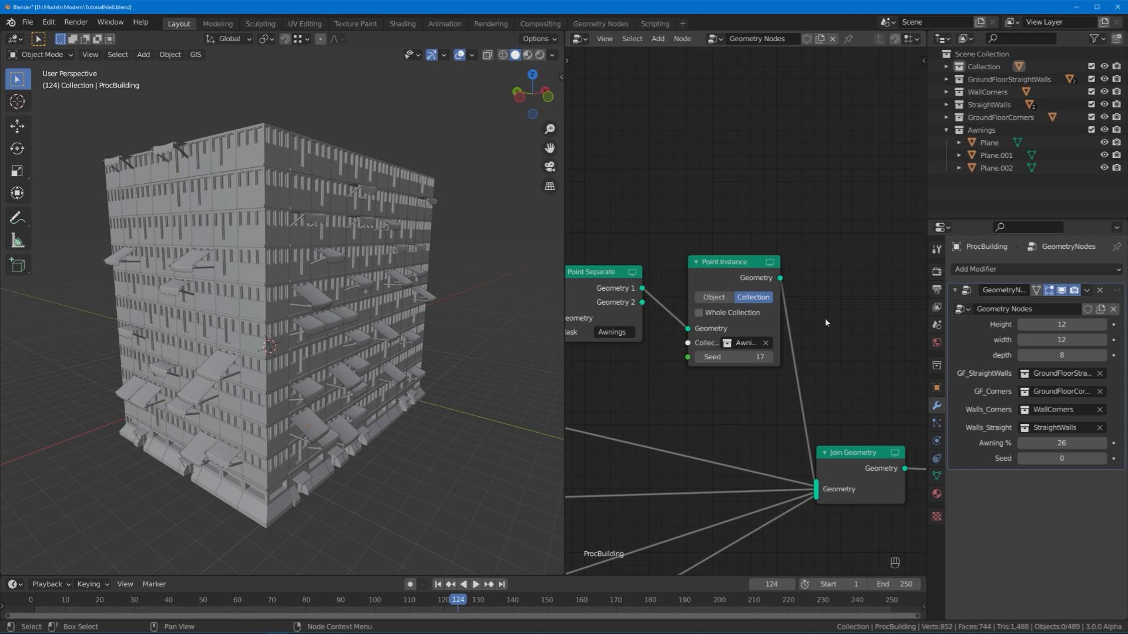